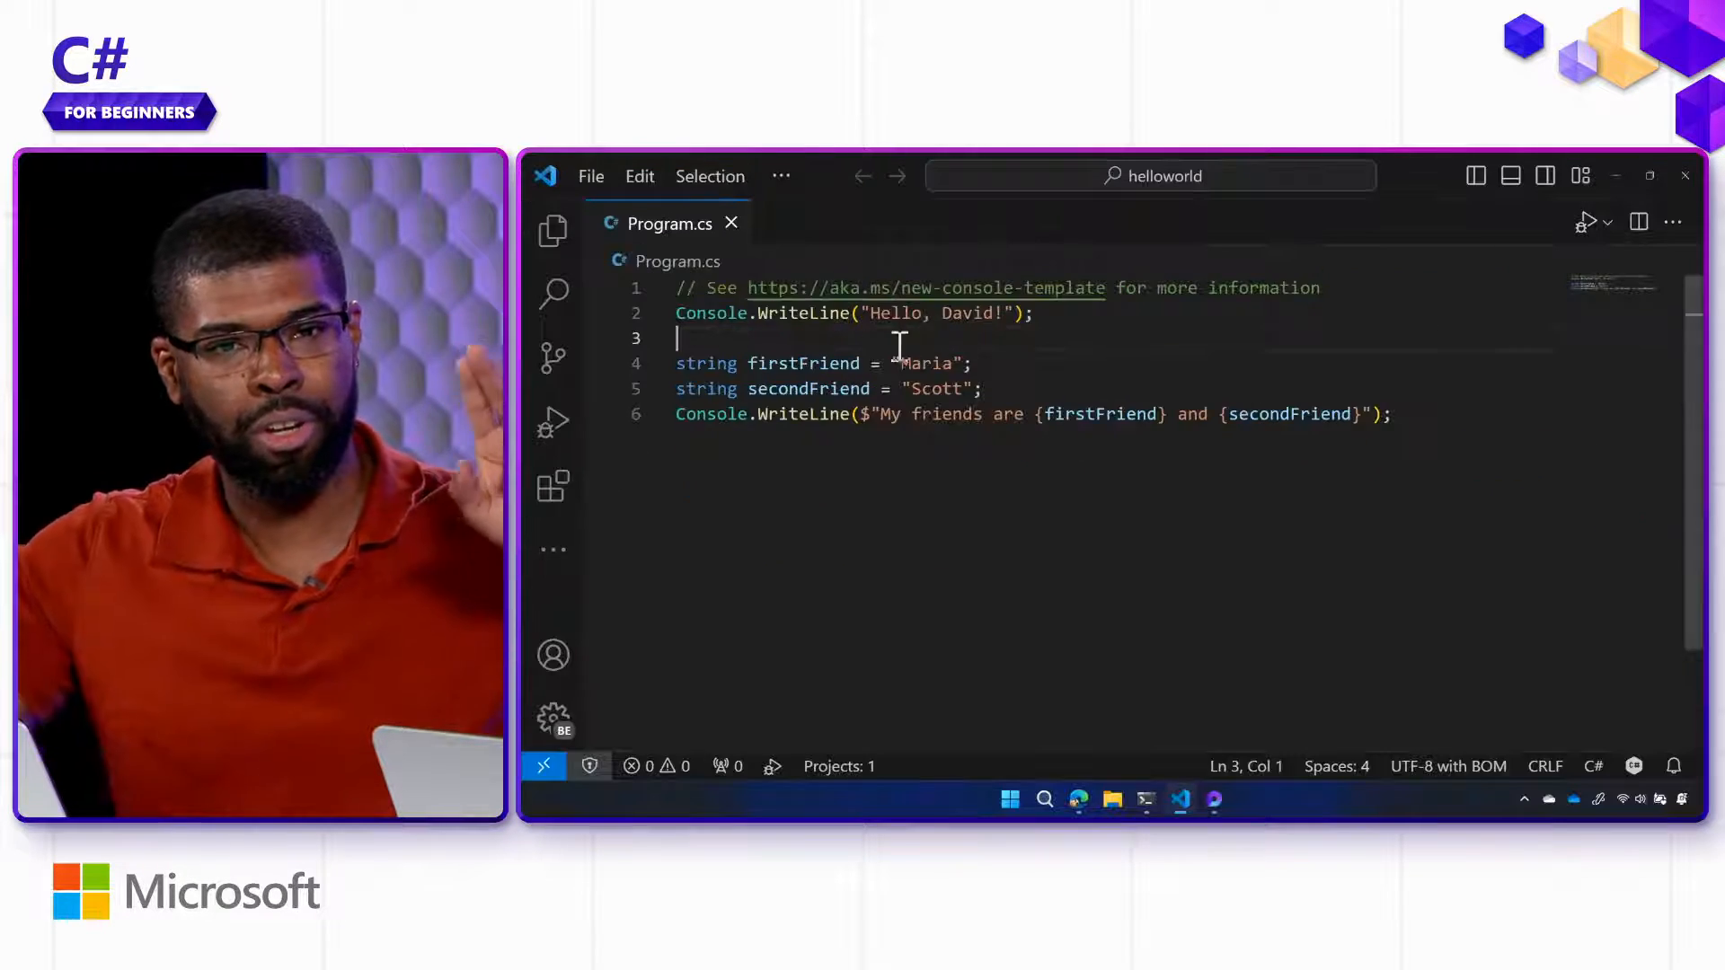
Write a Console.WriteLine concatenating "My friend is " with firstFriend and secondFriend
click(974, 363)
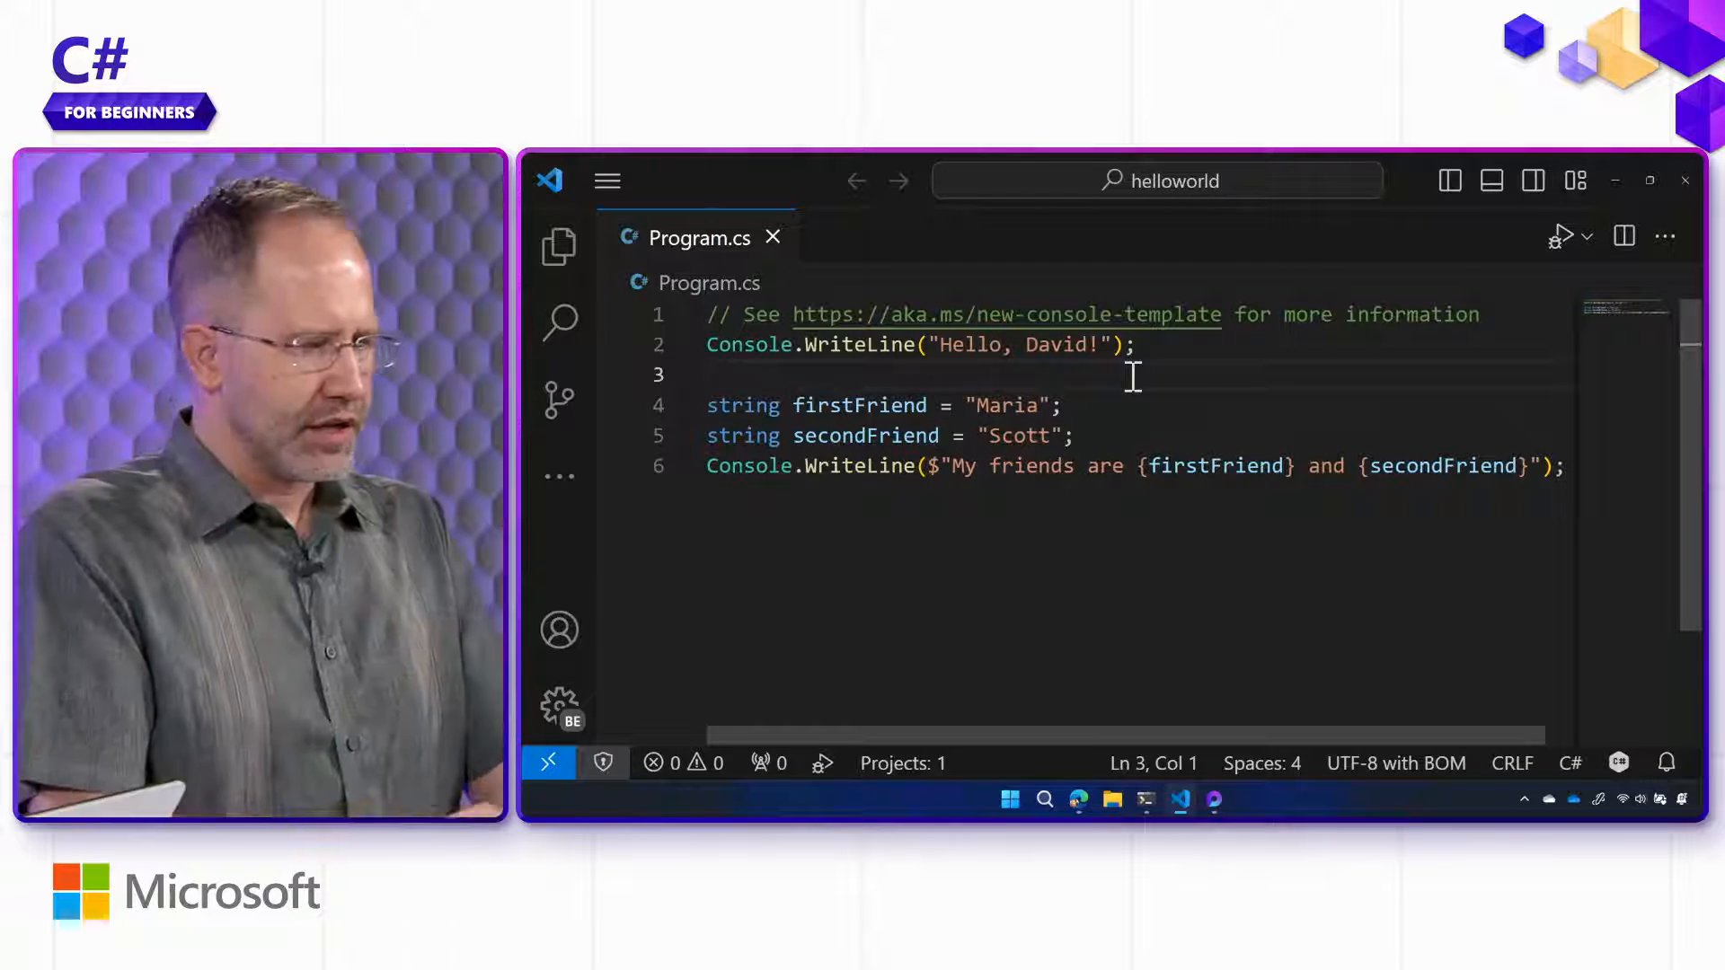
mouse_move(866, 345)
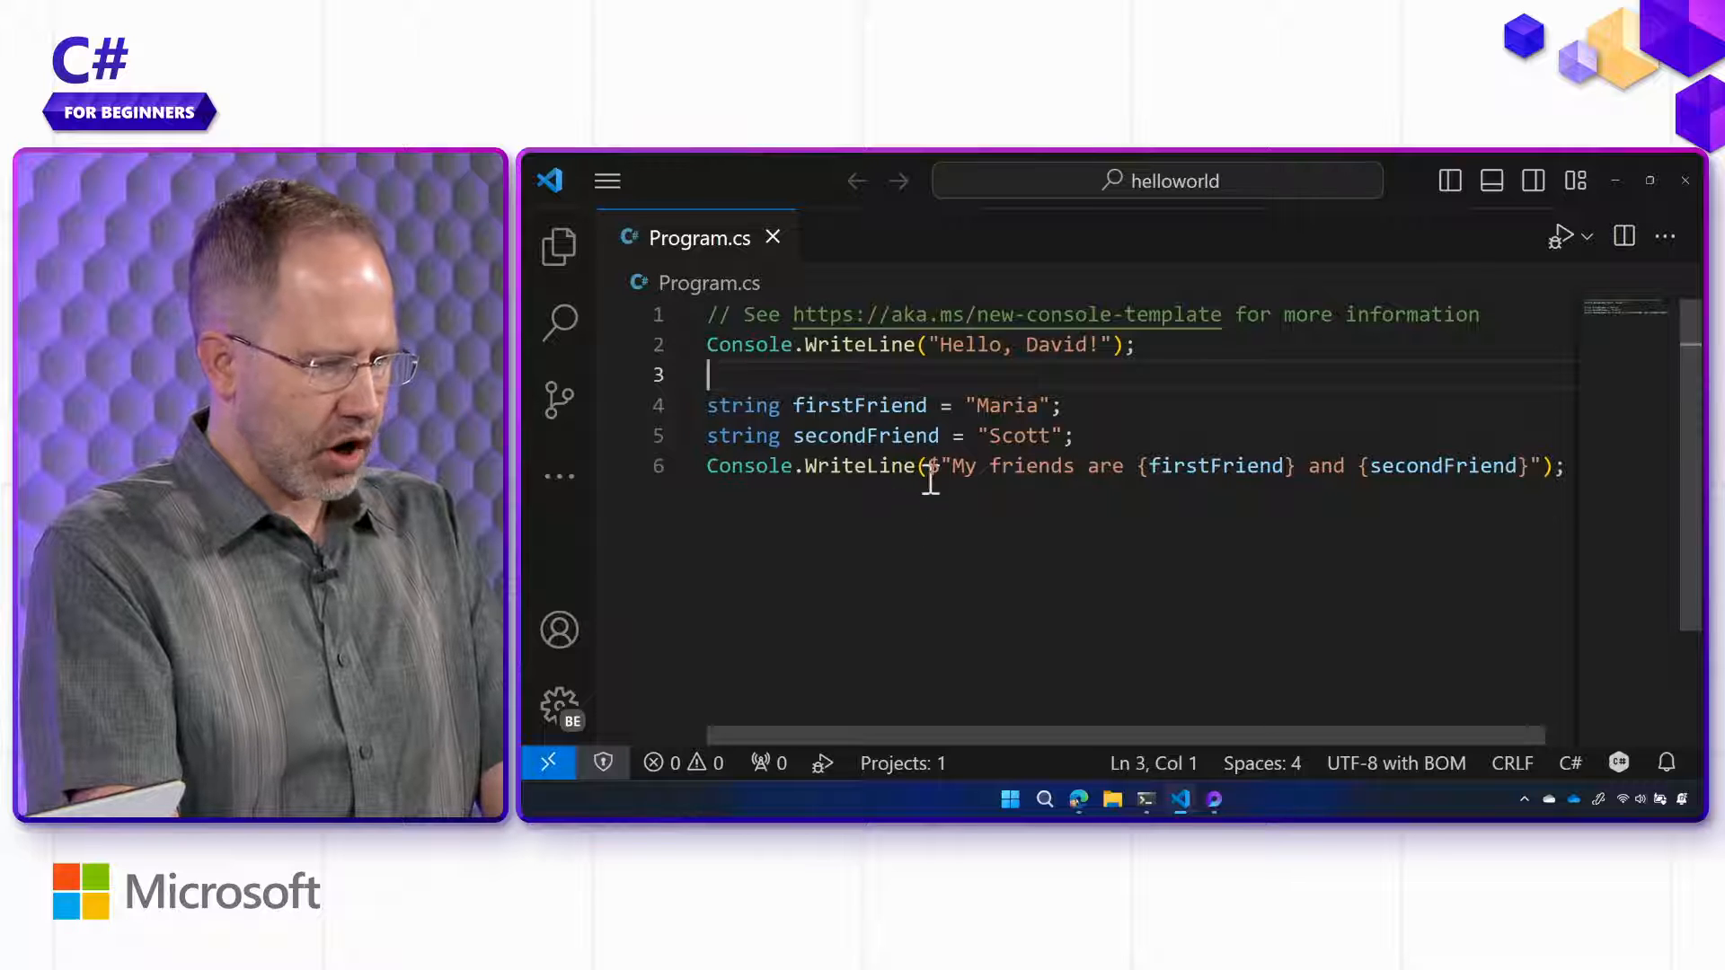
mouse_move(1199, 481)
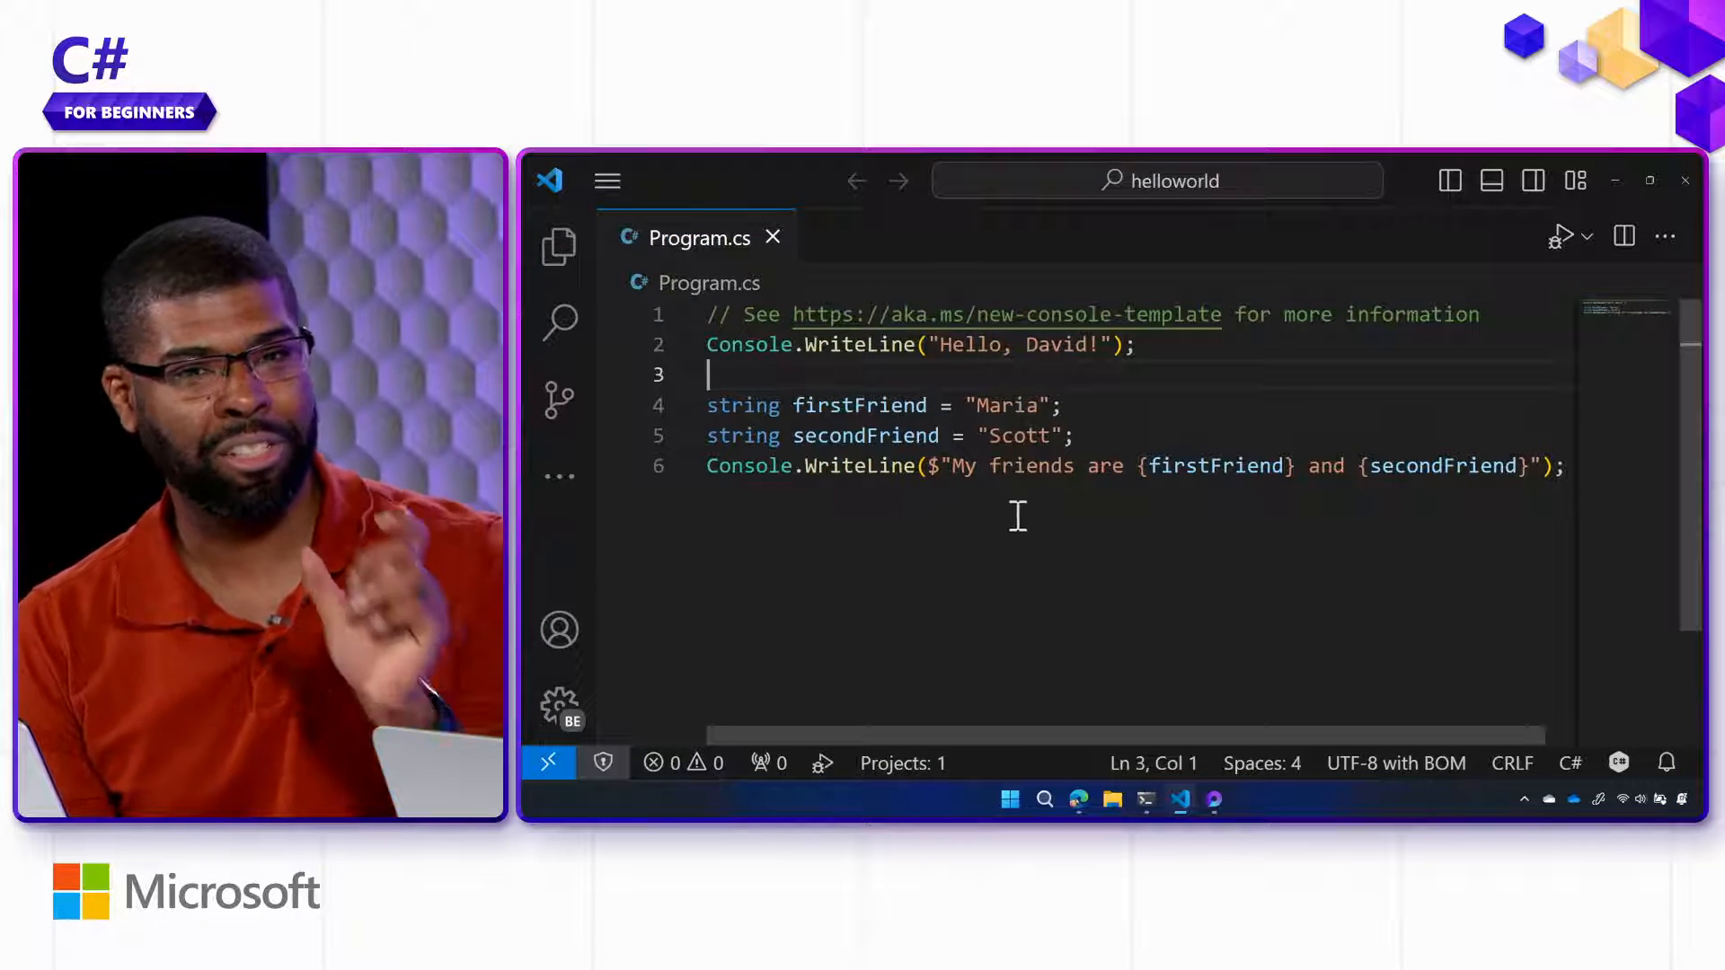
click(1566, 465)
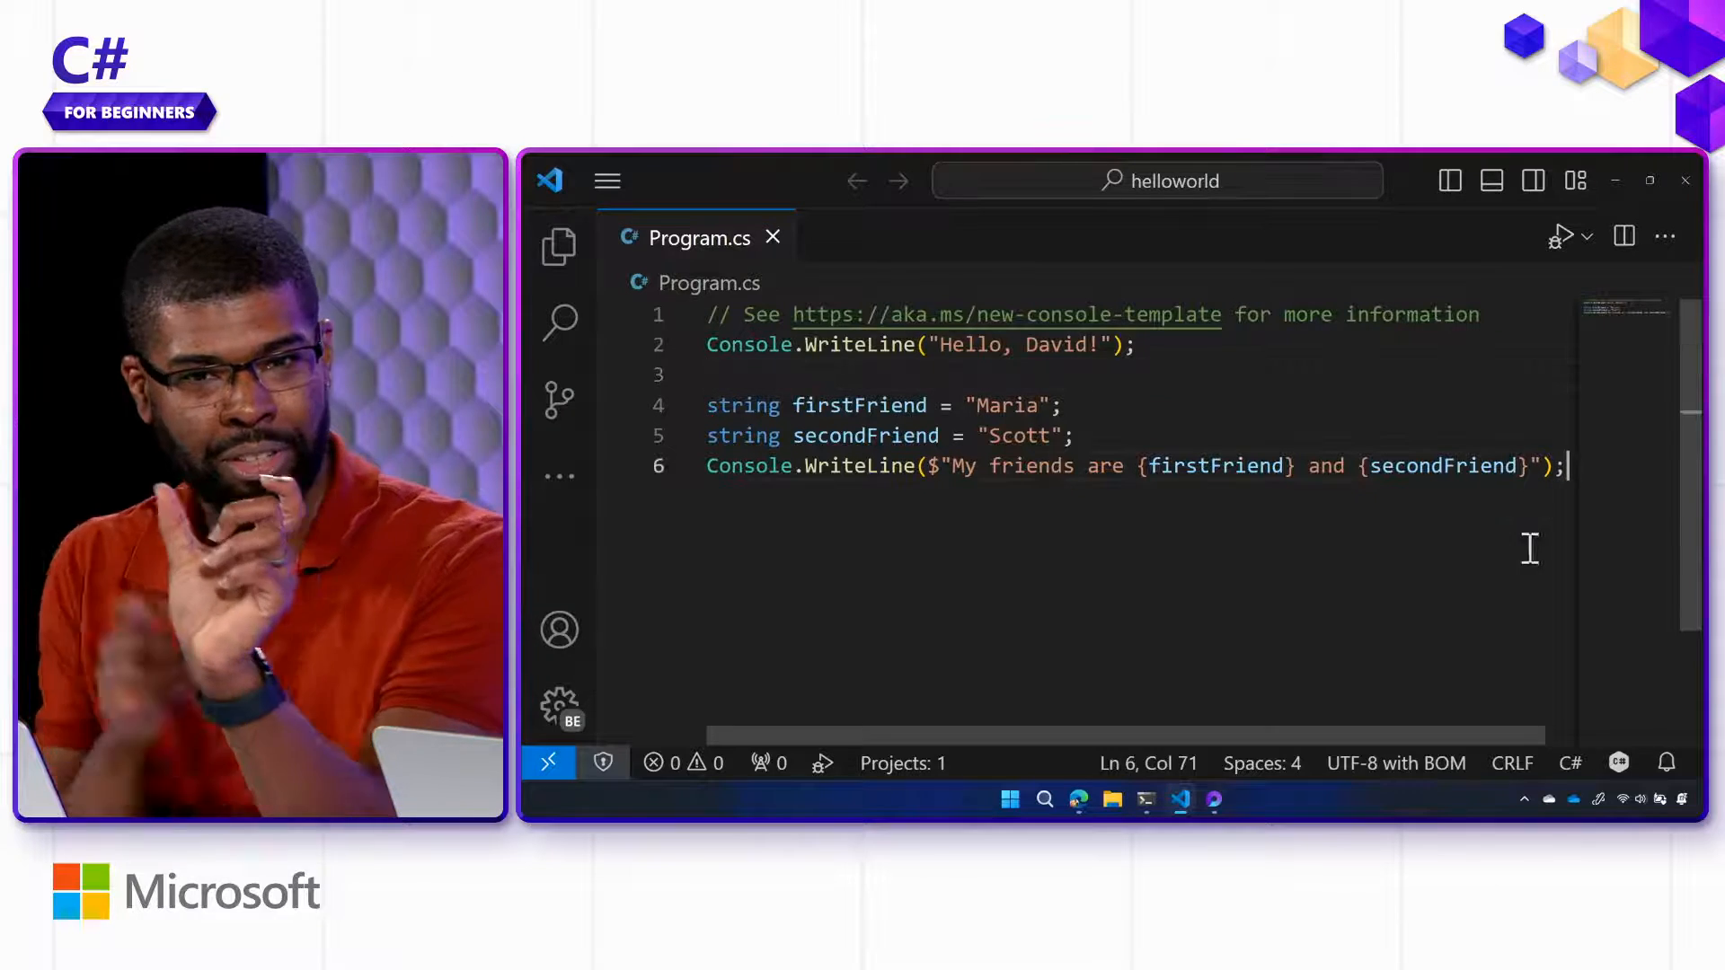
text(C)
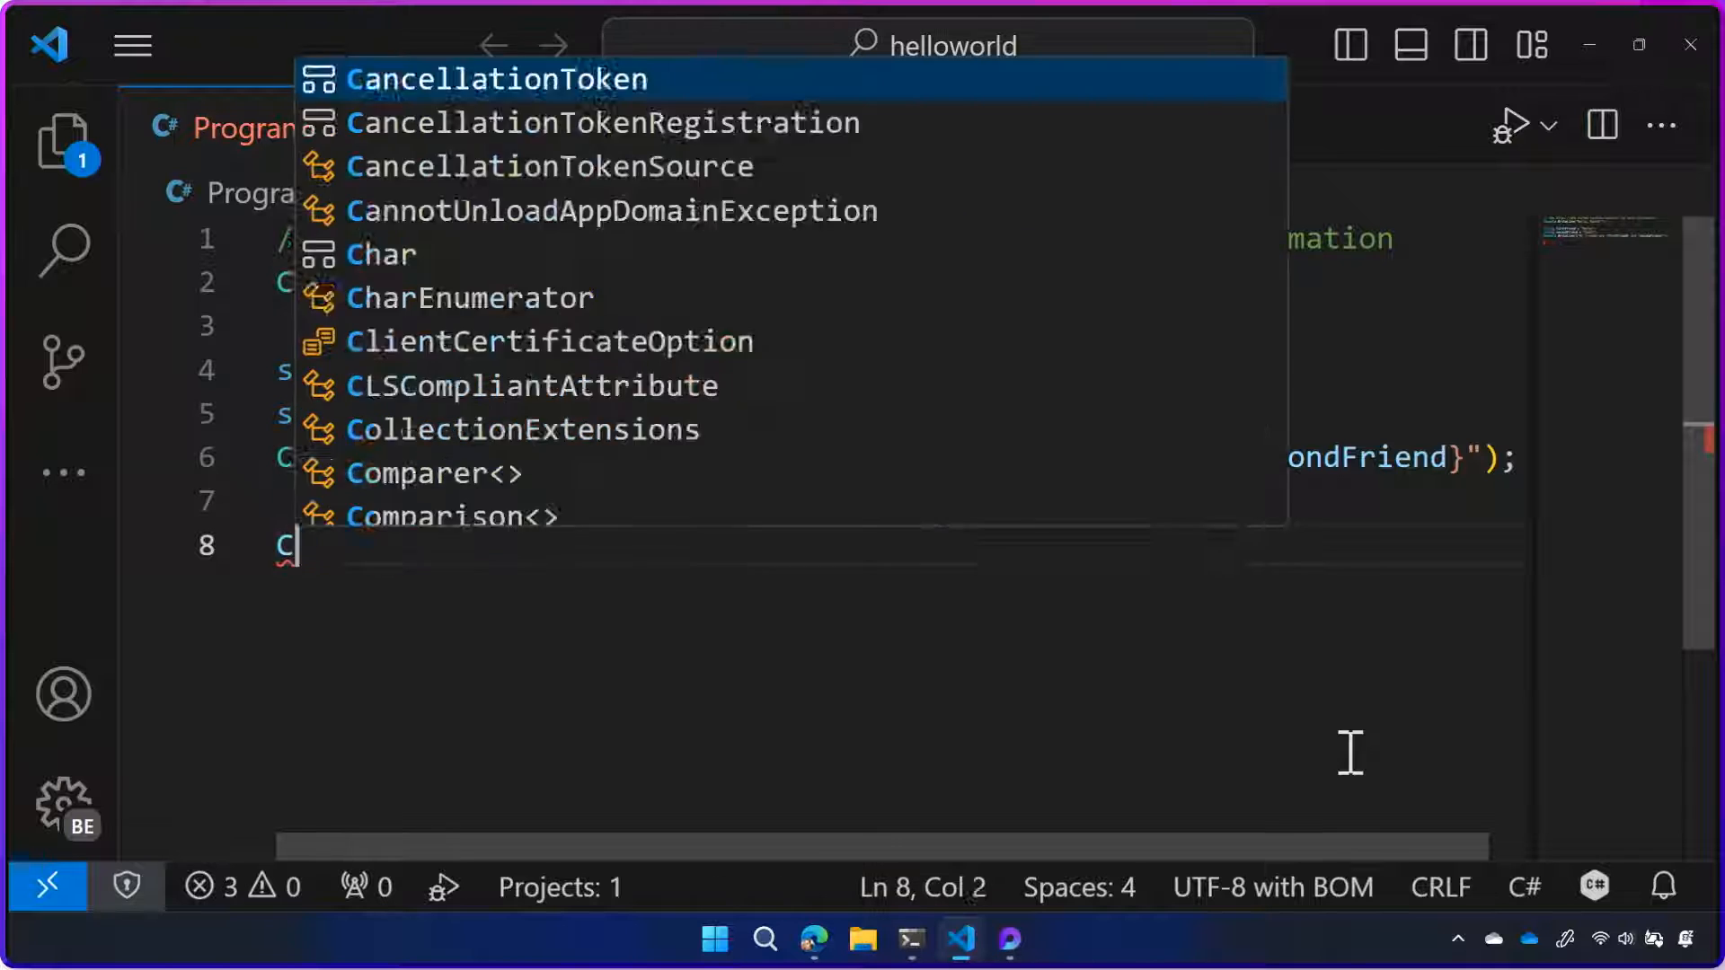
text(onsole.WRite)
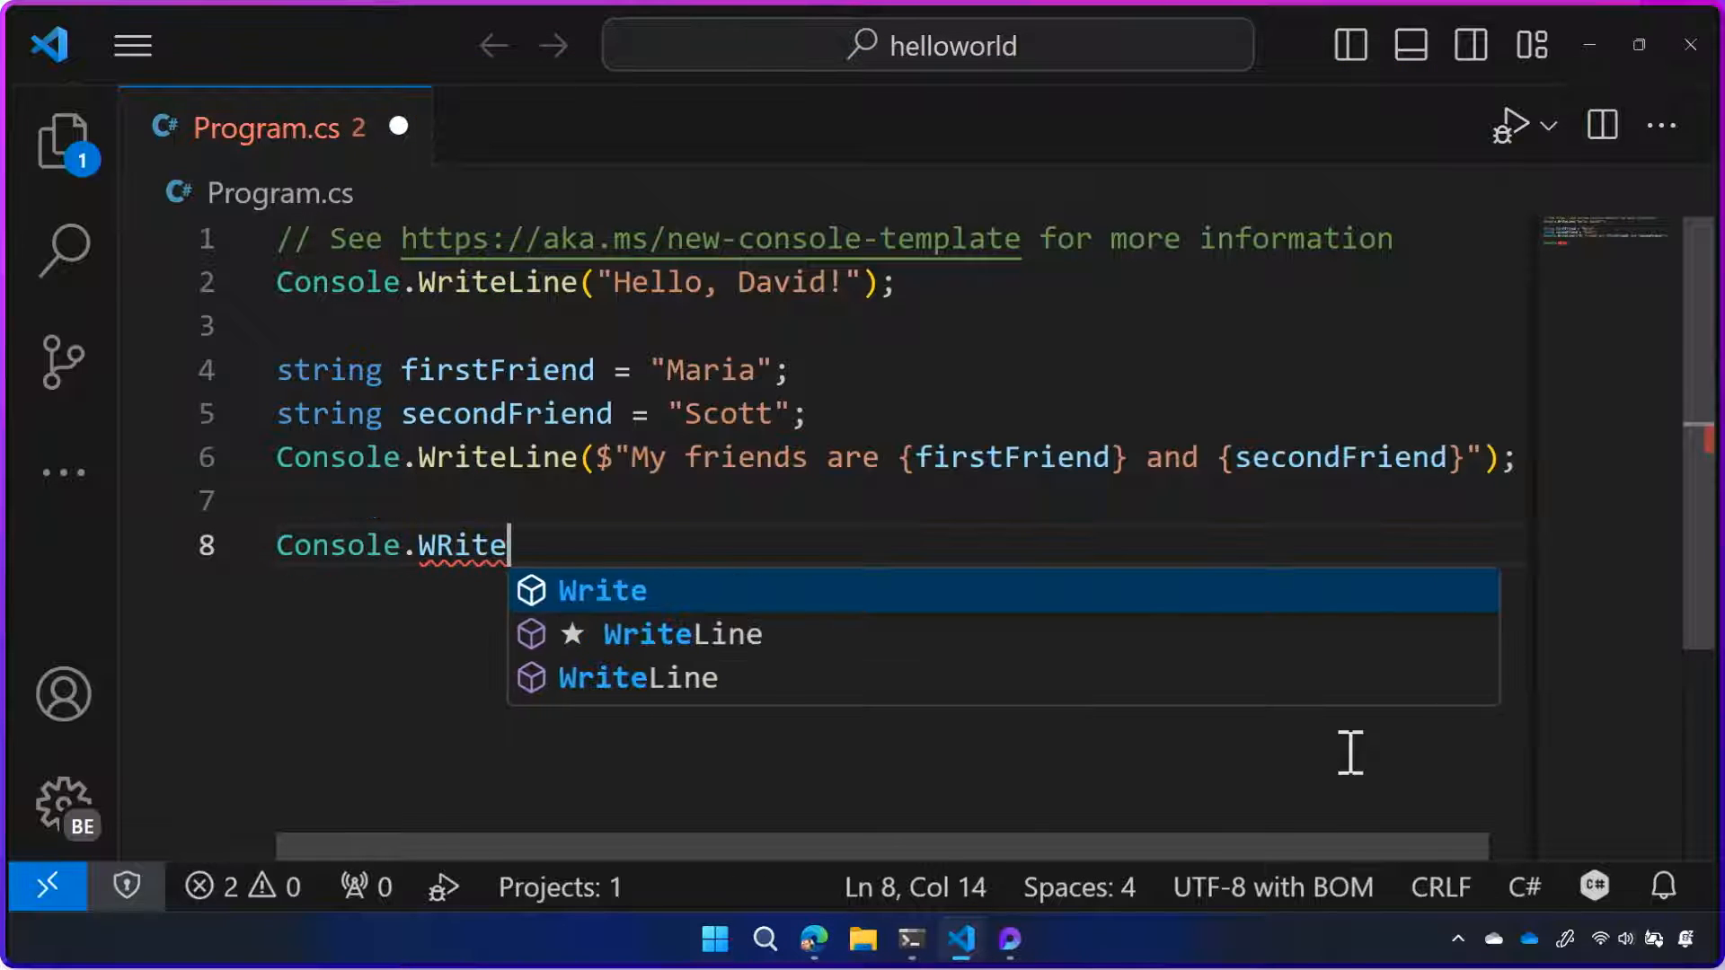
key(Backspace)
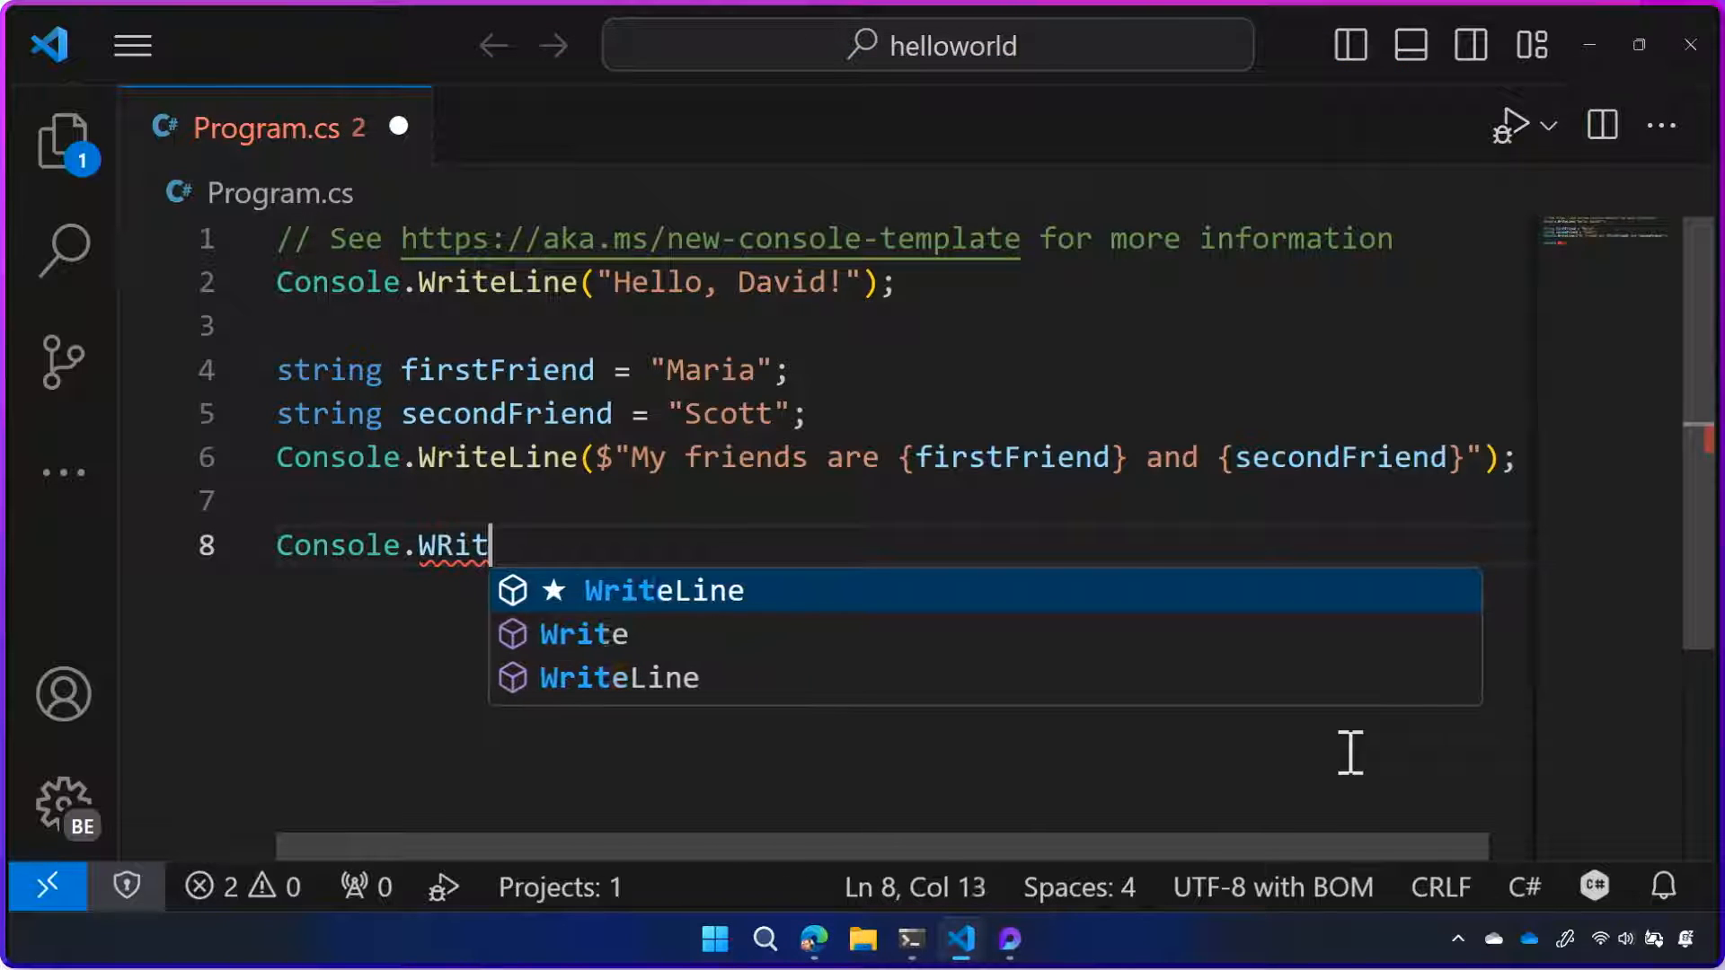
text(e)
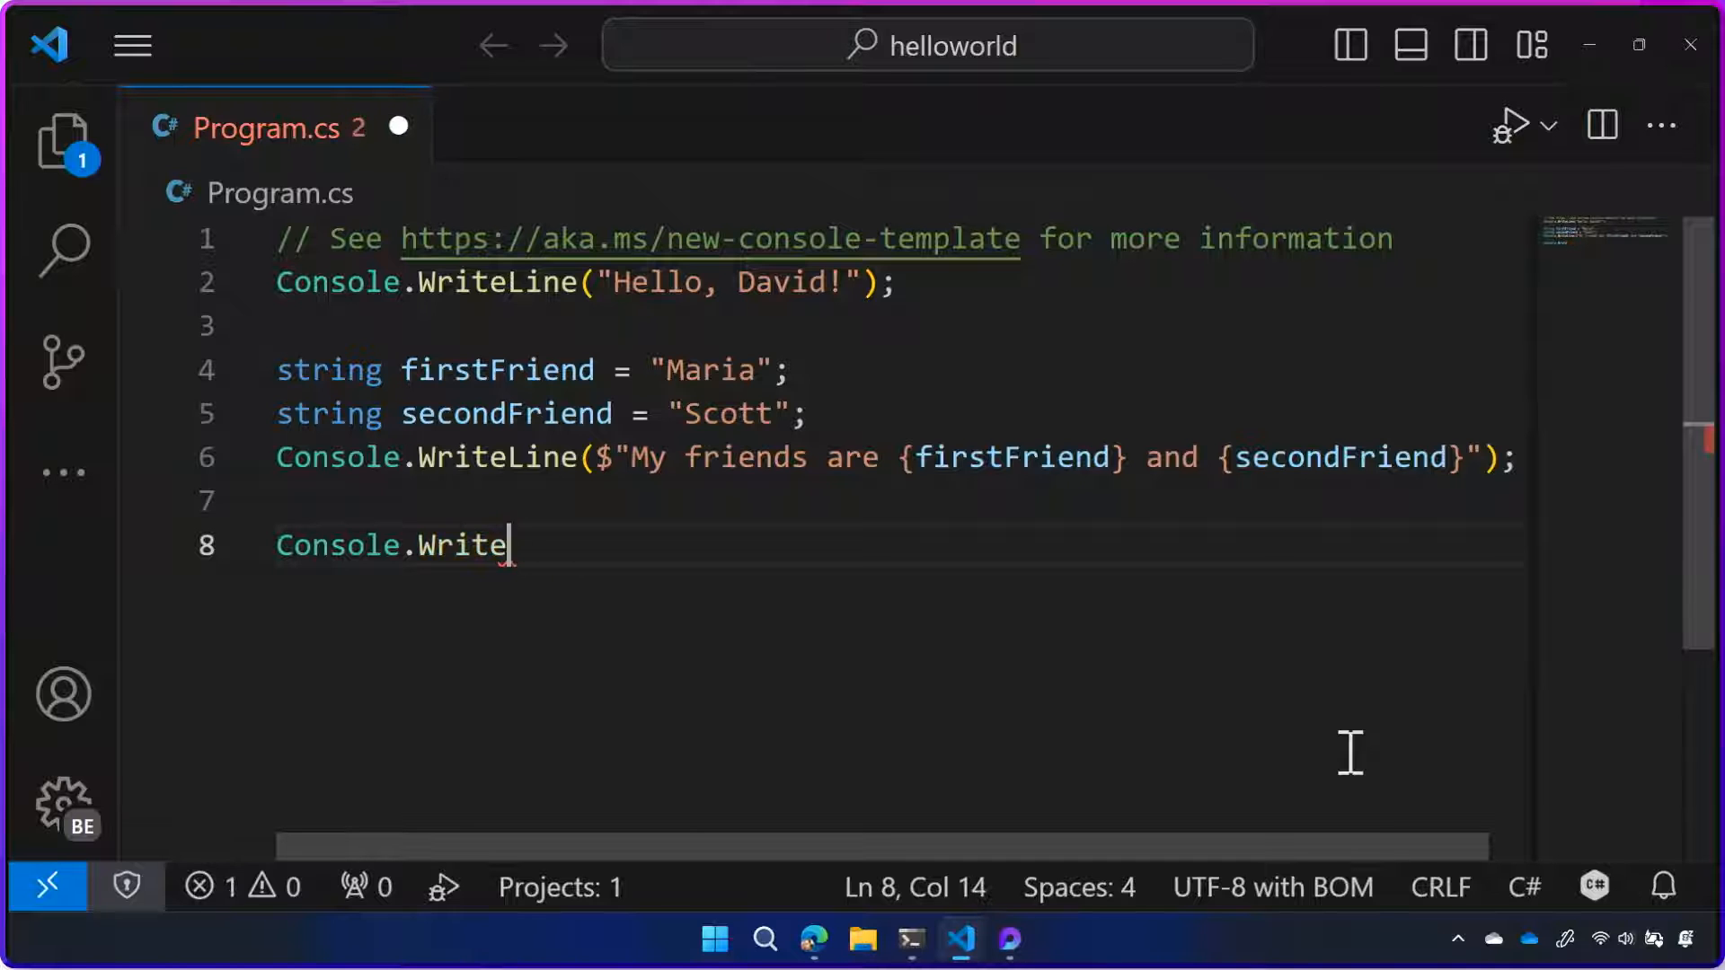
text(Line(""))
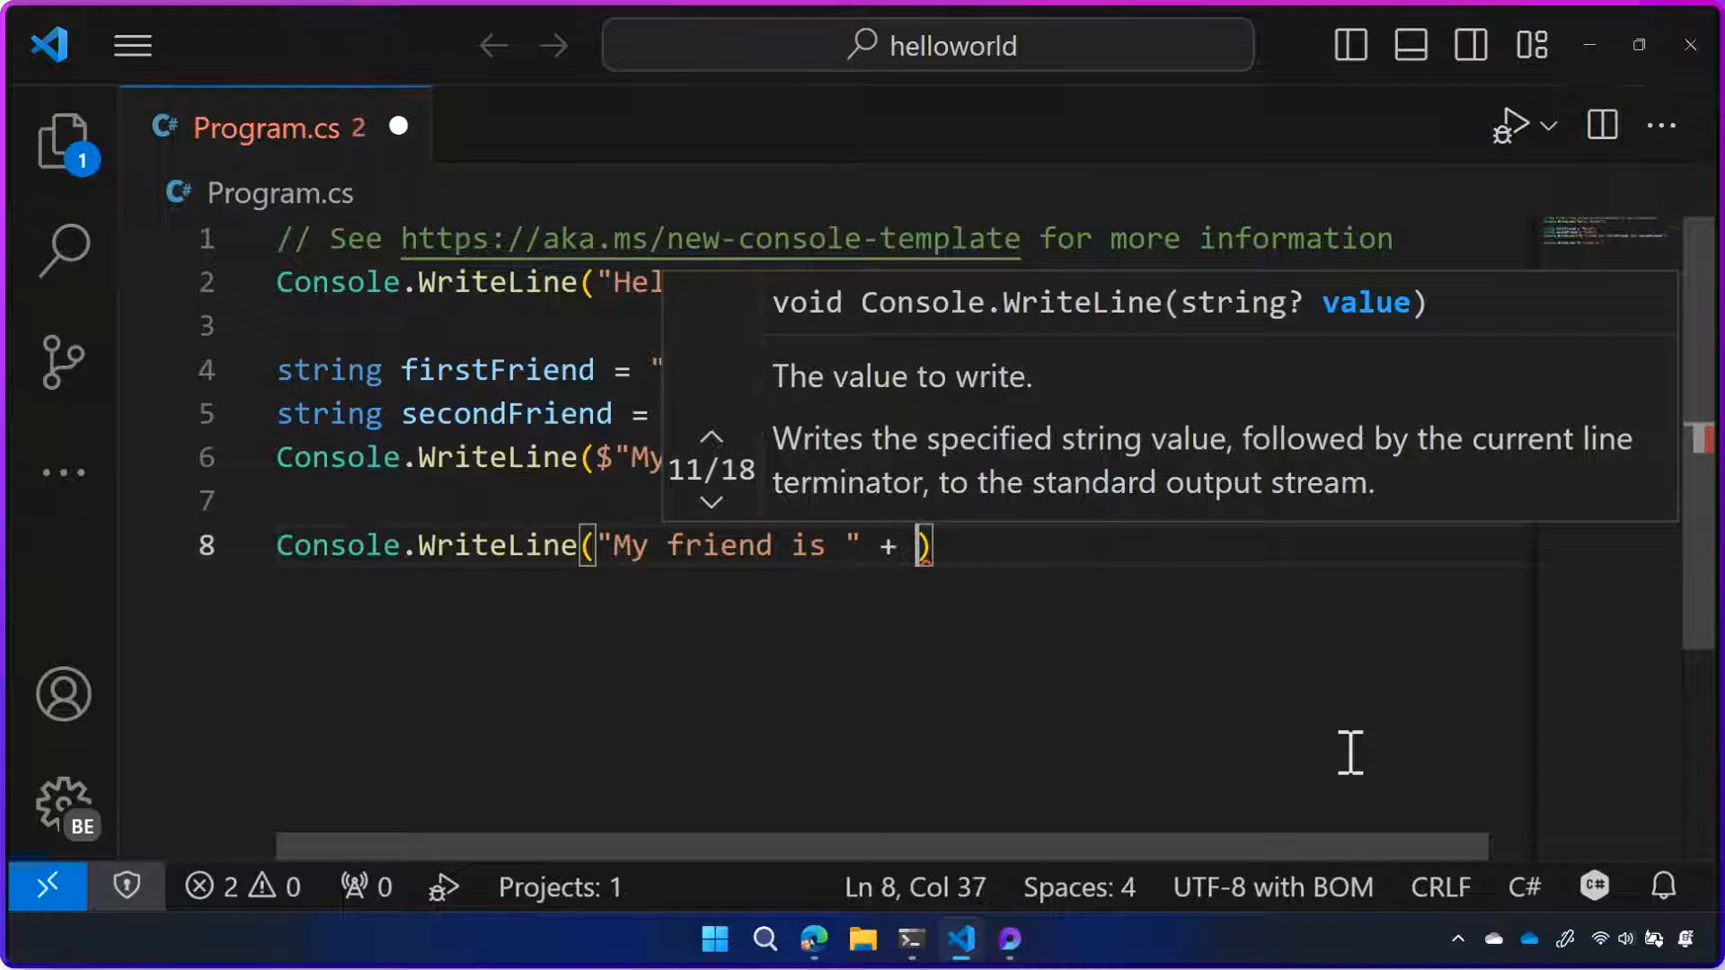
text(firstFriend + " and)
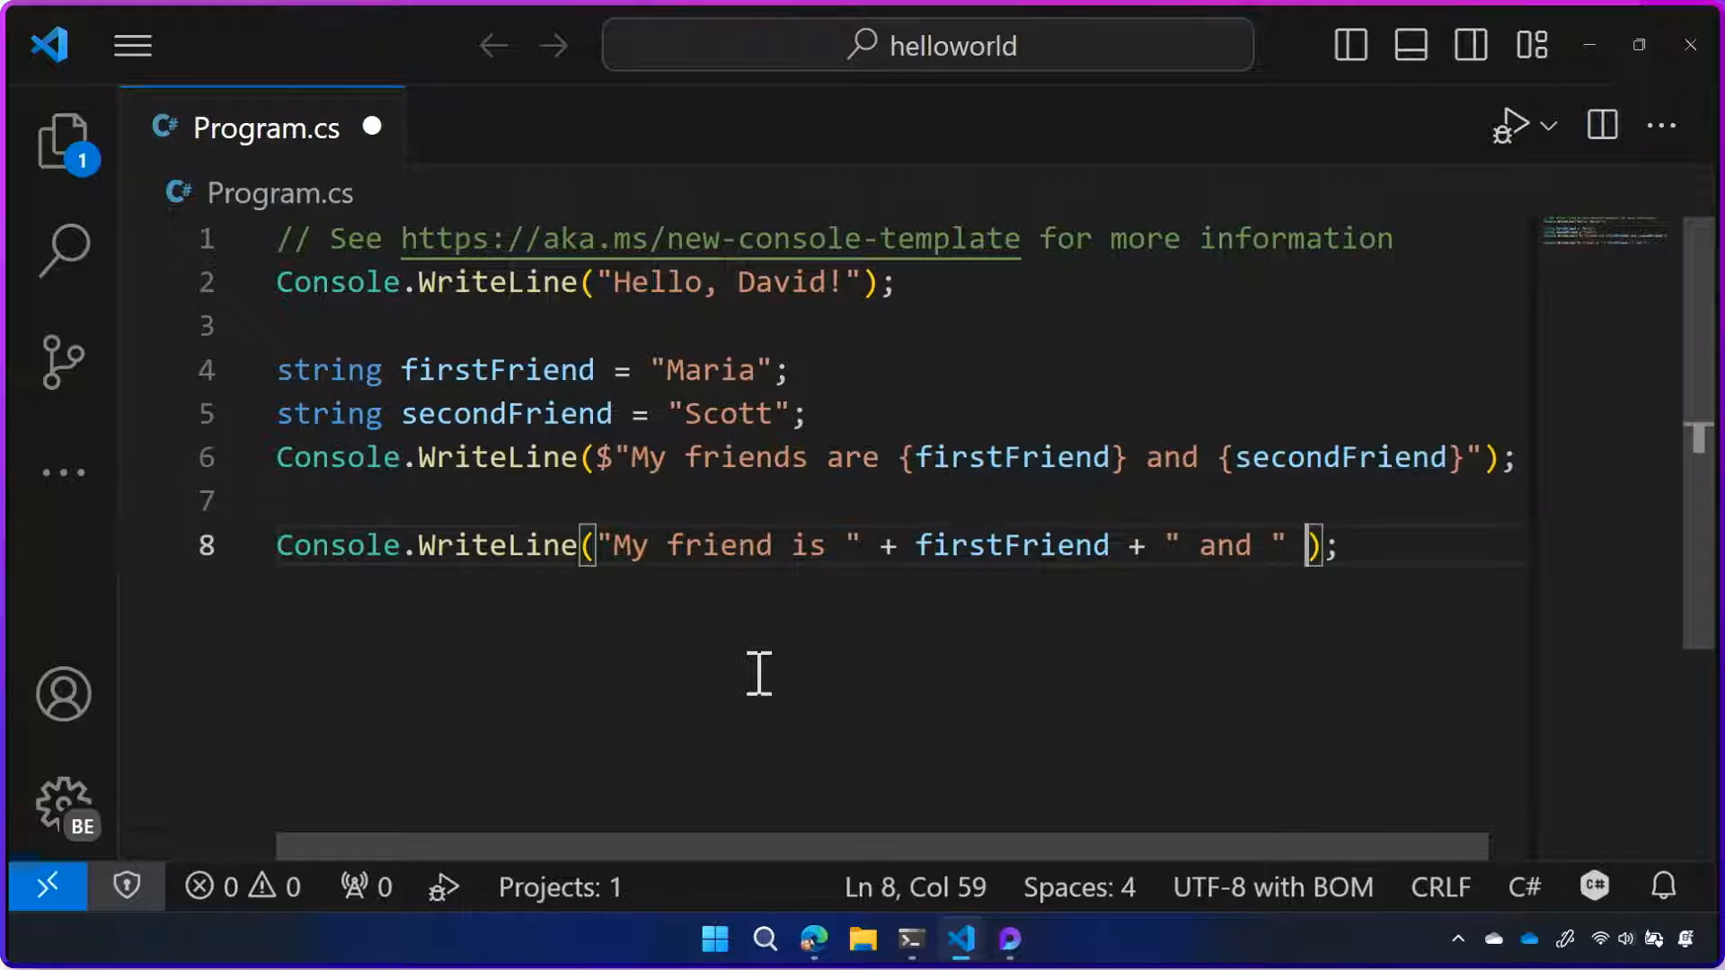
text(send)
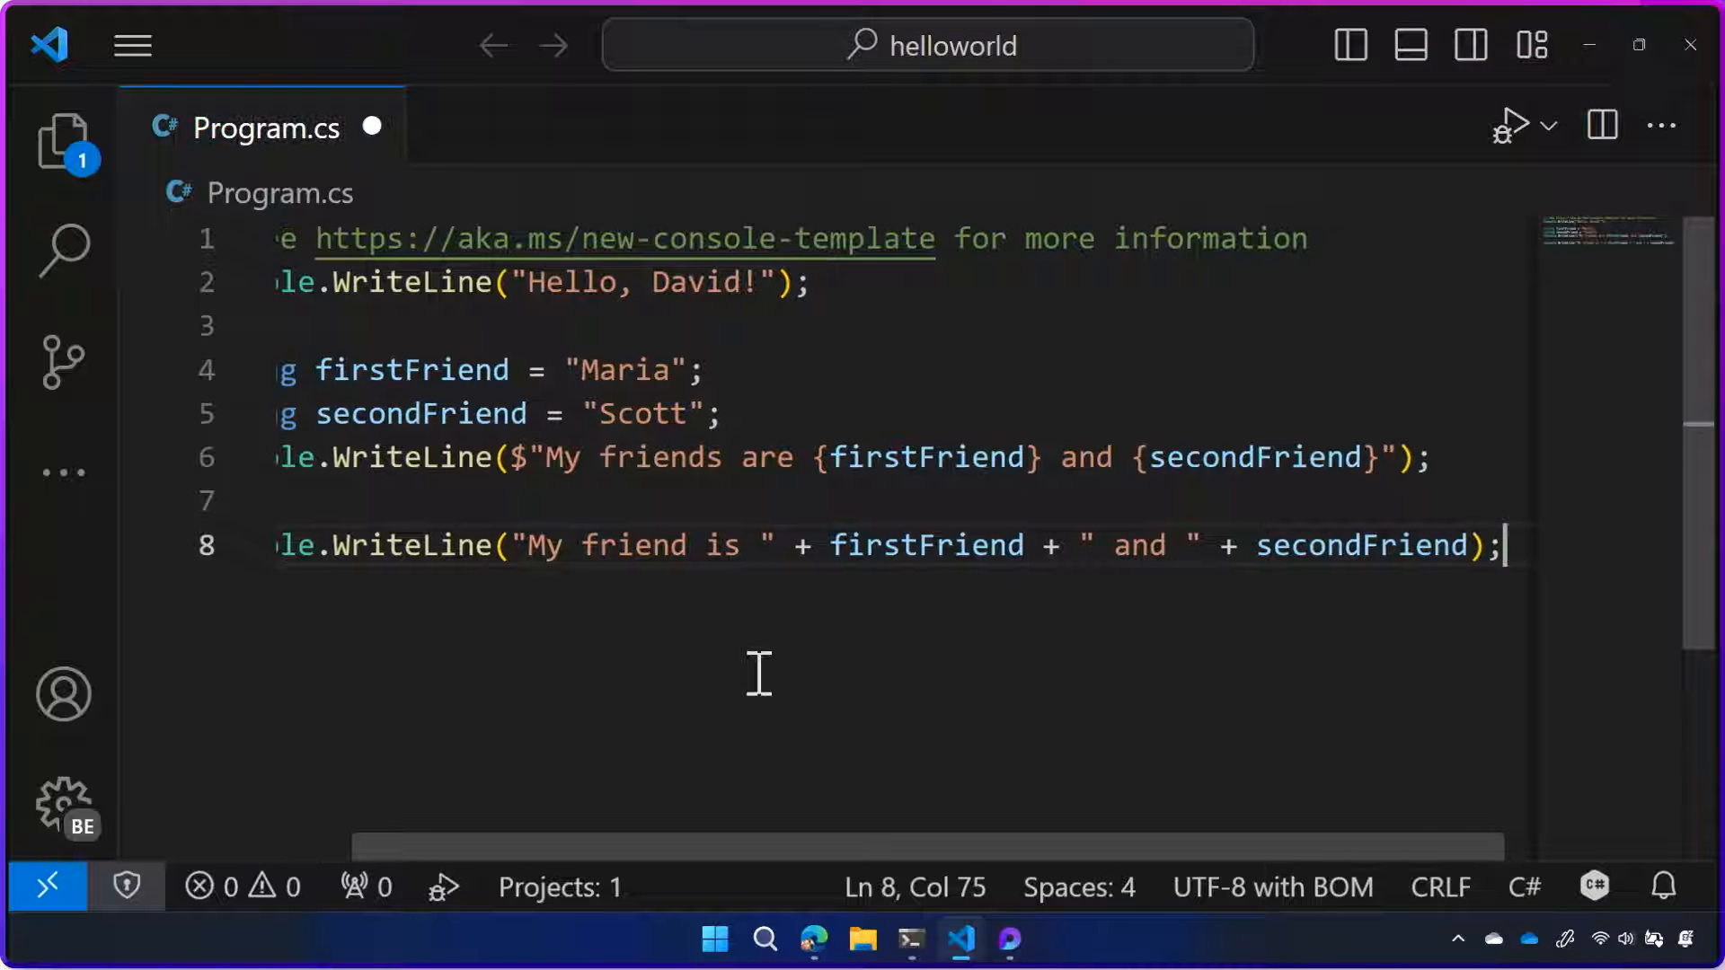
scroll(down, 3)
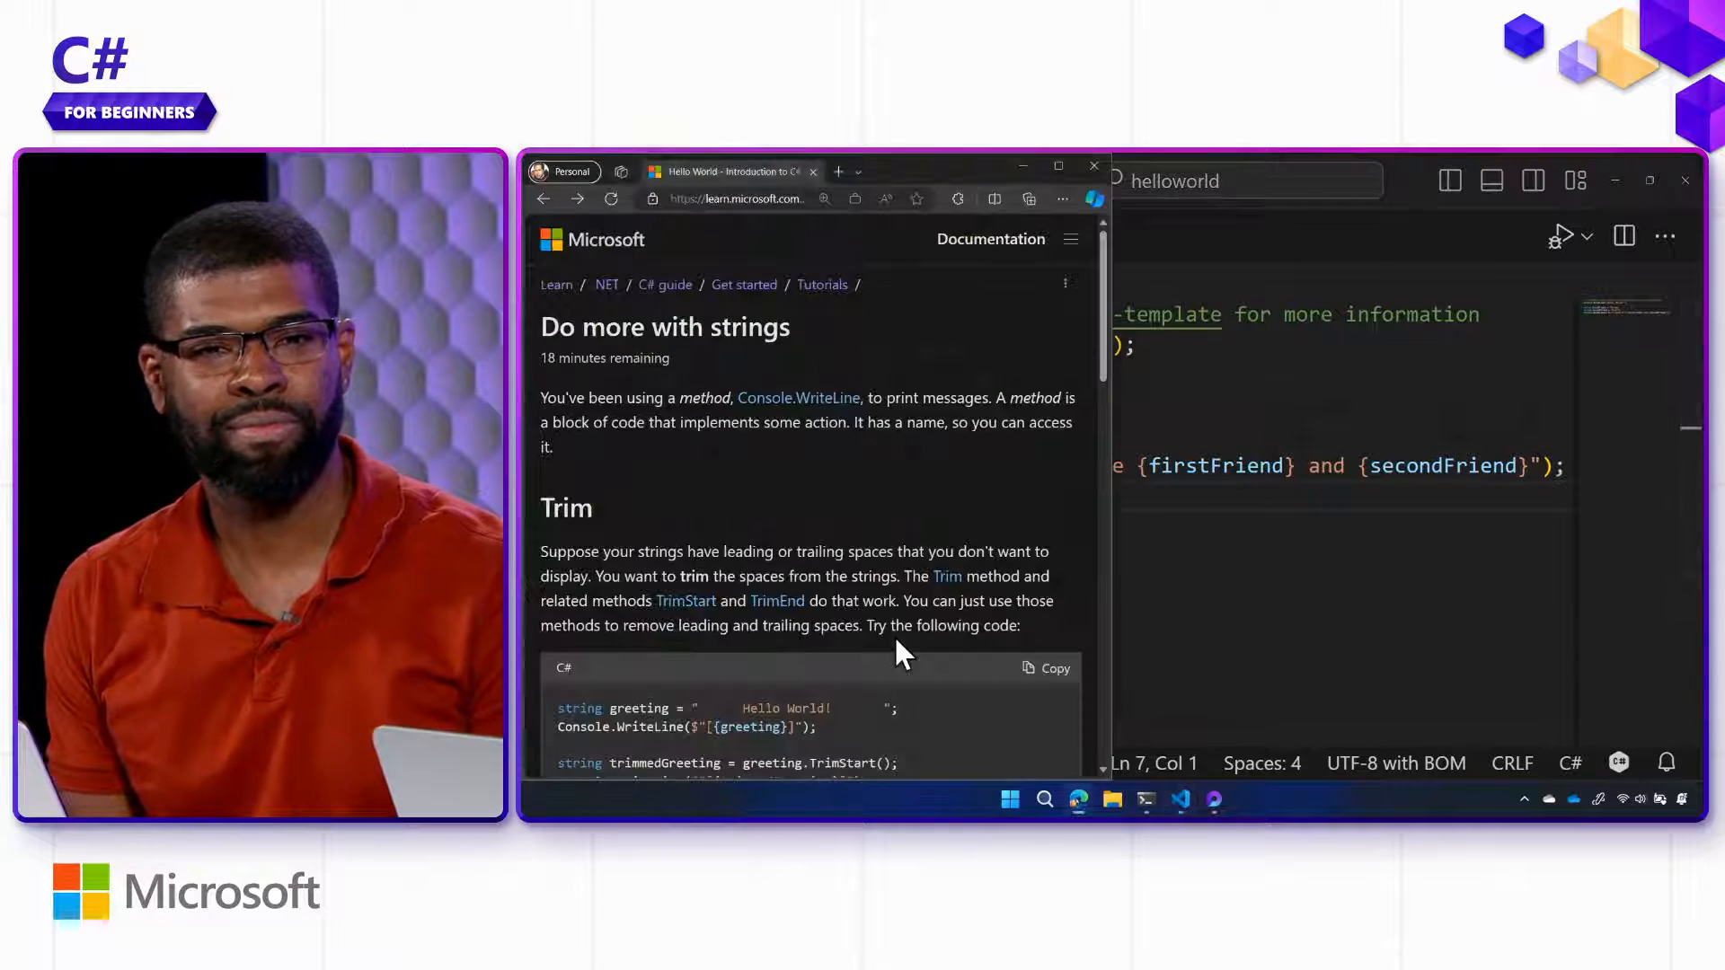
Scroll the Microsoft Learn page to the Trim example for padded names
scroll(down, 3)
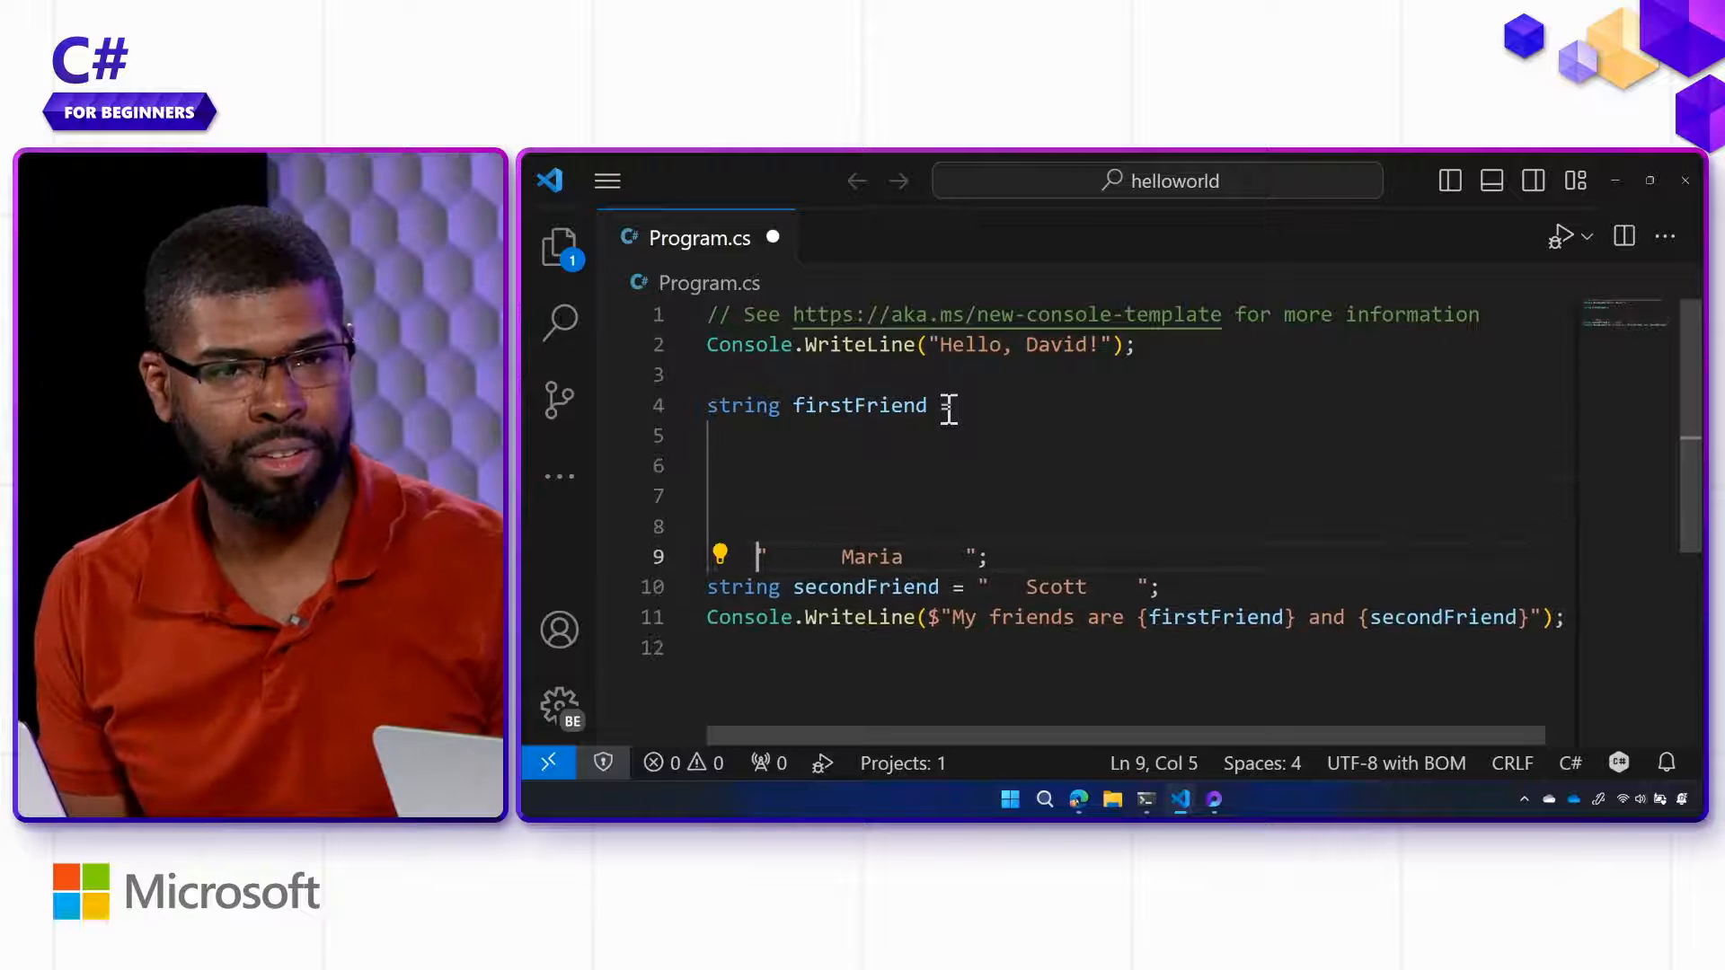
Adjust the padded friend declaration and select text in Program.cs before rerunning
text(=)
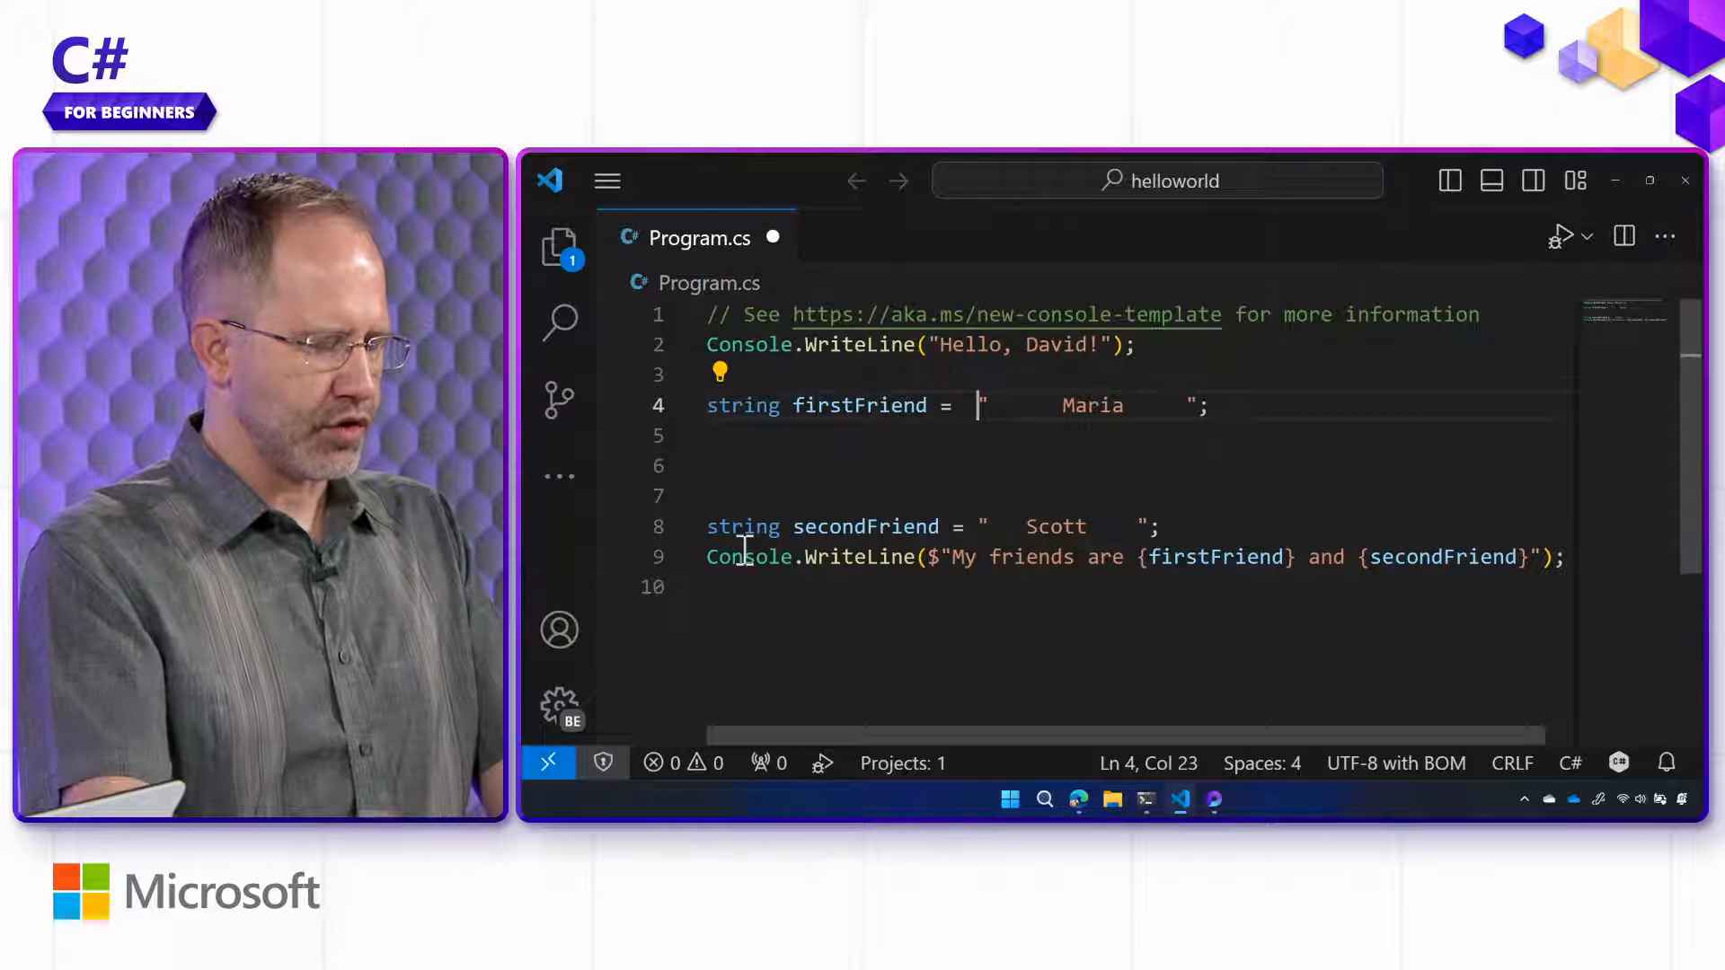
drag(979, 404, 1062, 404)
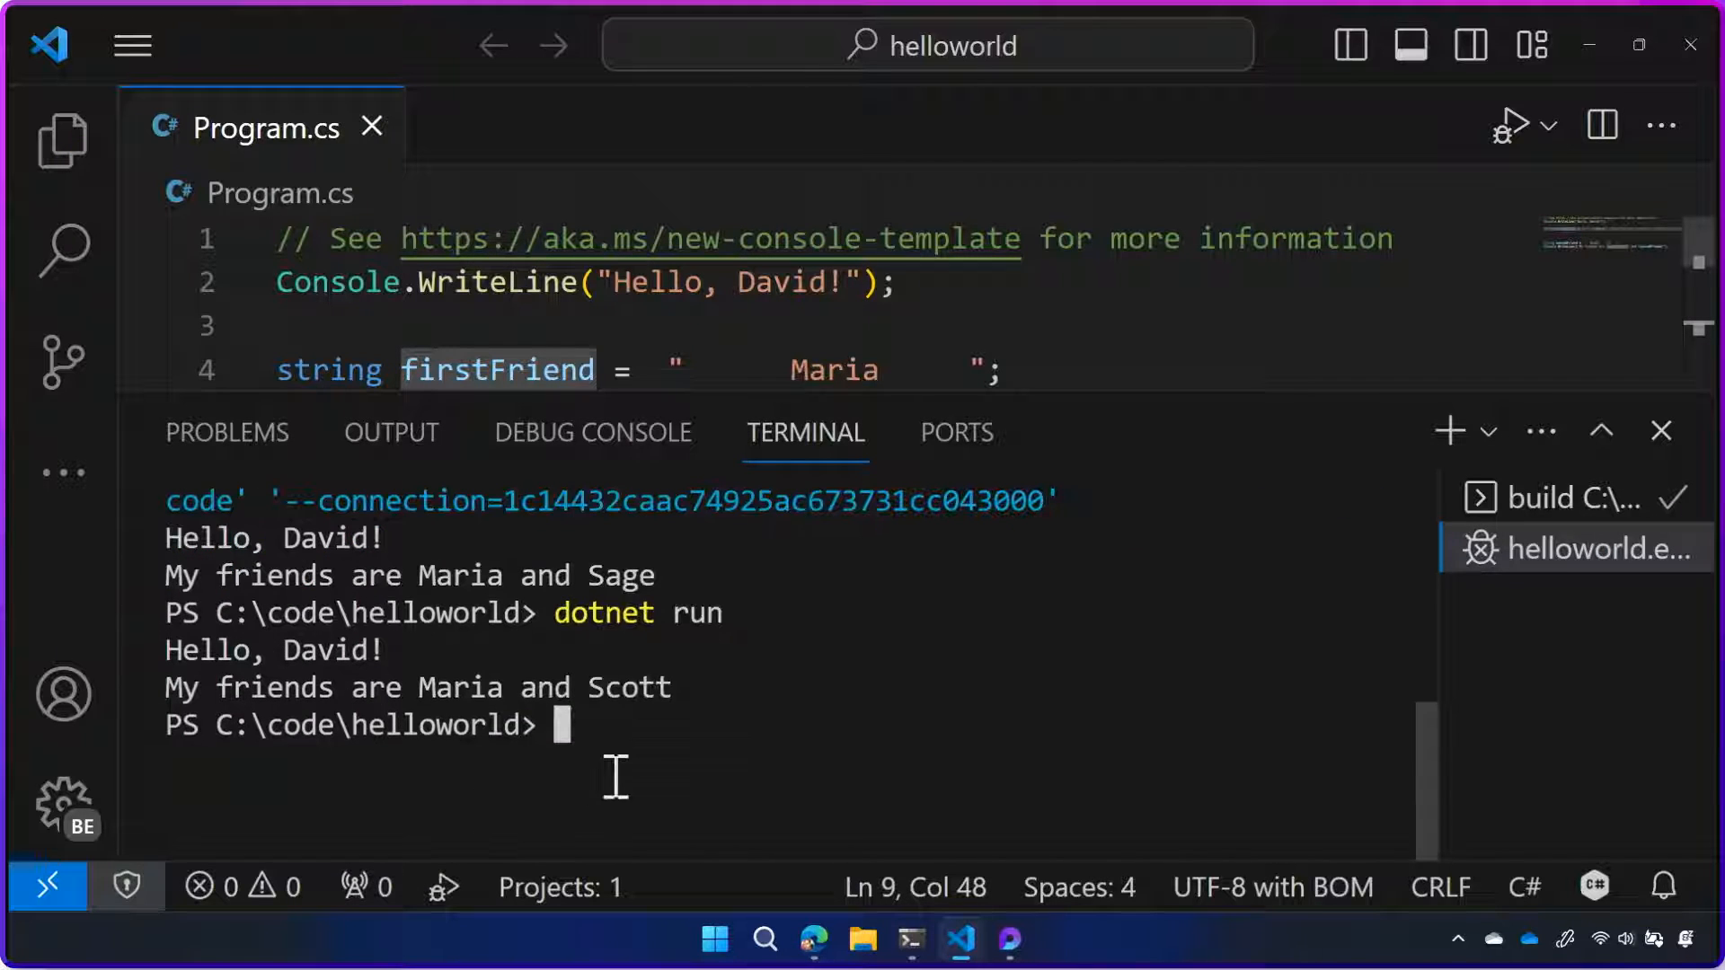
mouse_move(501, 550)
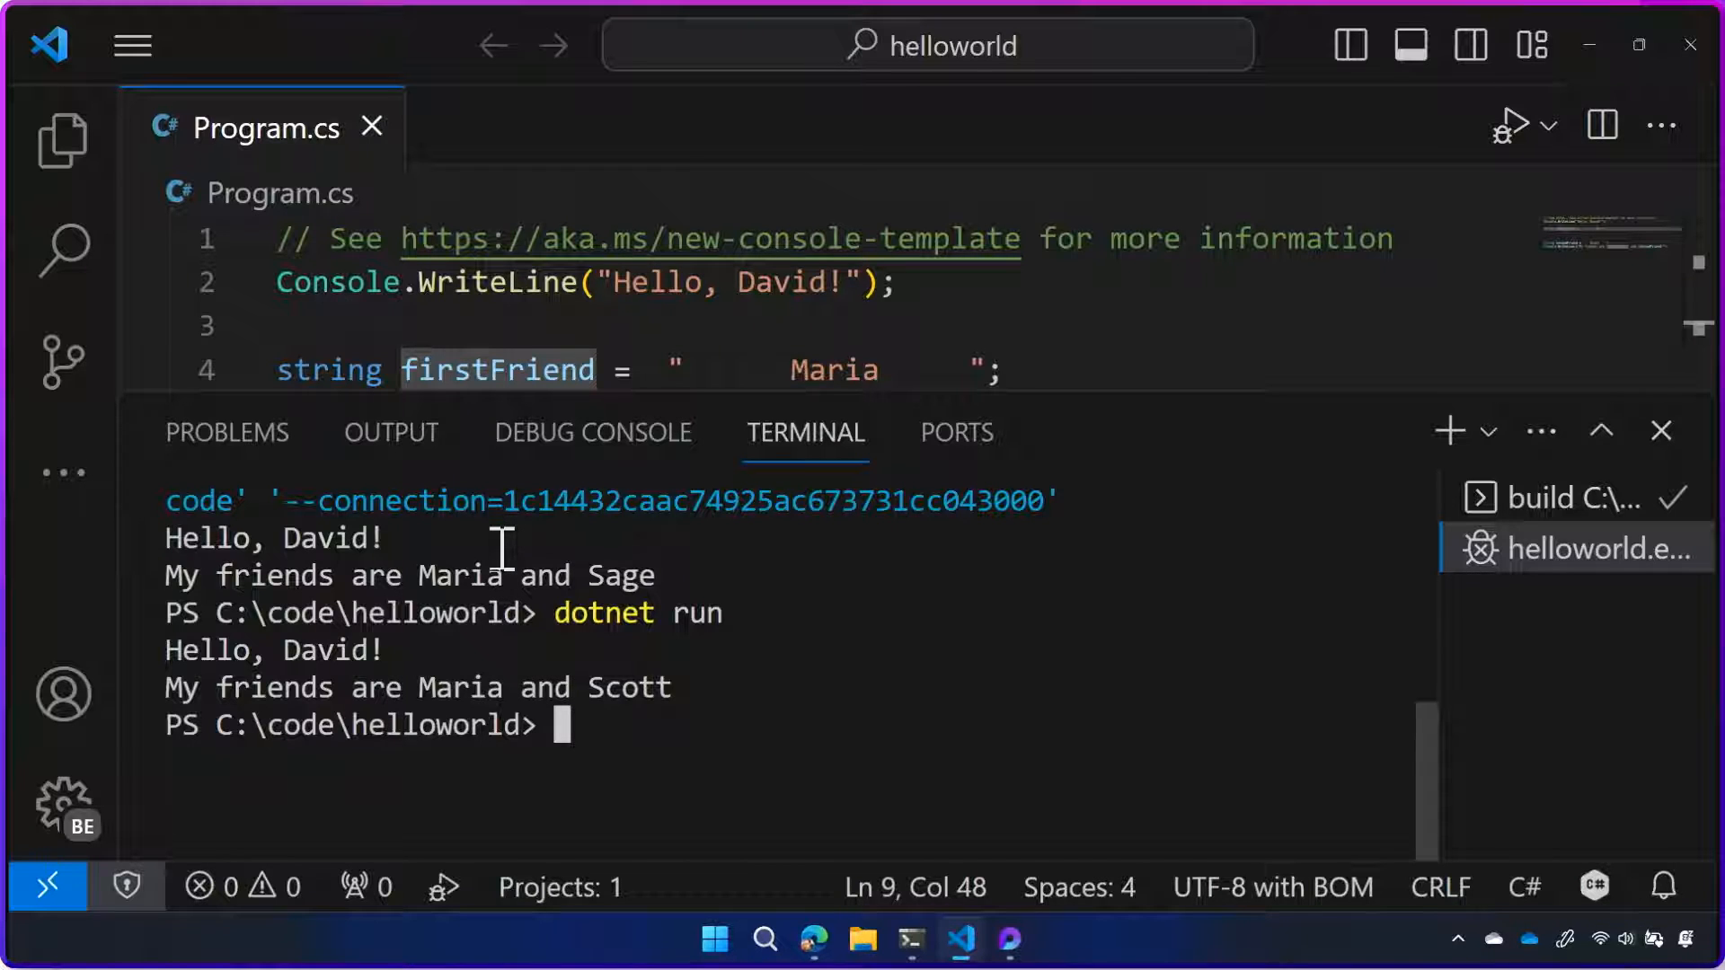
Enter dotnet run in the terminal to print the padded friend names
text(dotnet run)
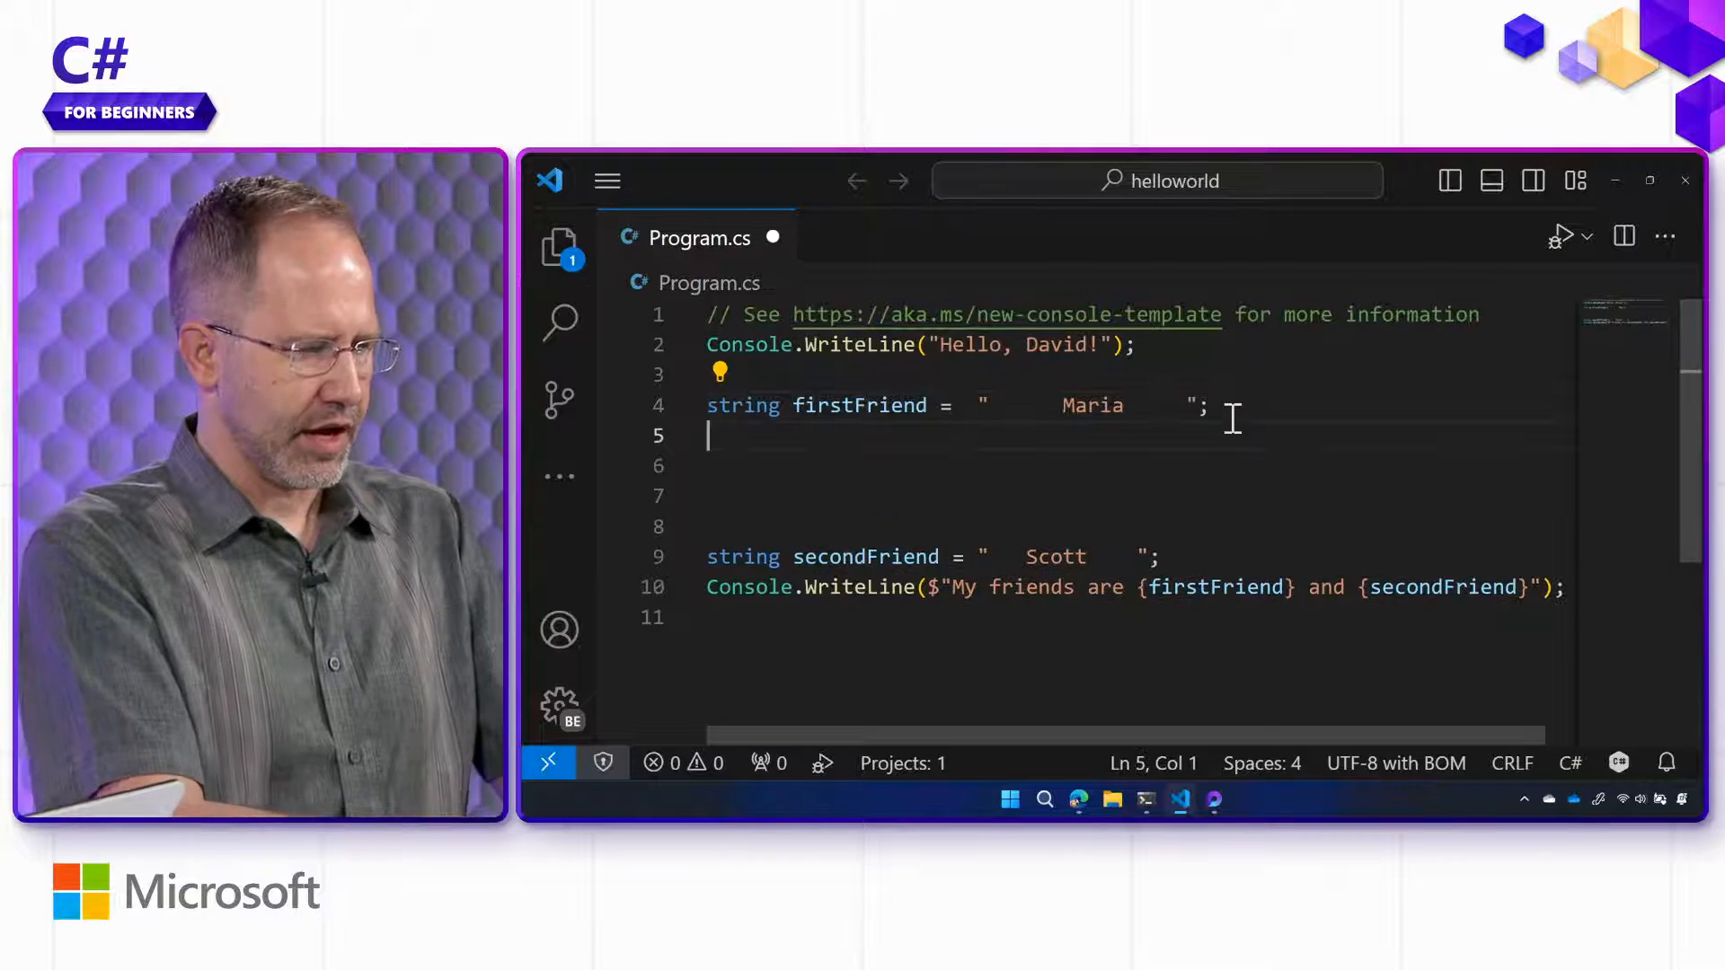
Add firstFriend = firstFriend.TrimStart(); below the padded declaration and save
text(fr)
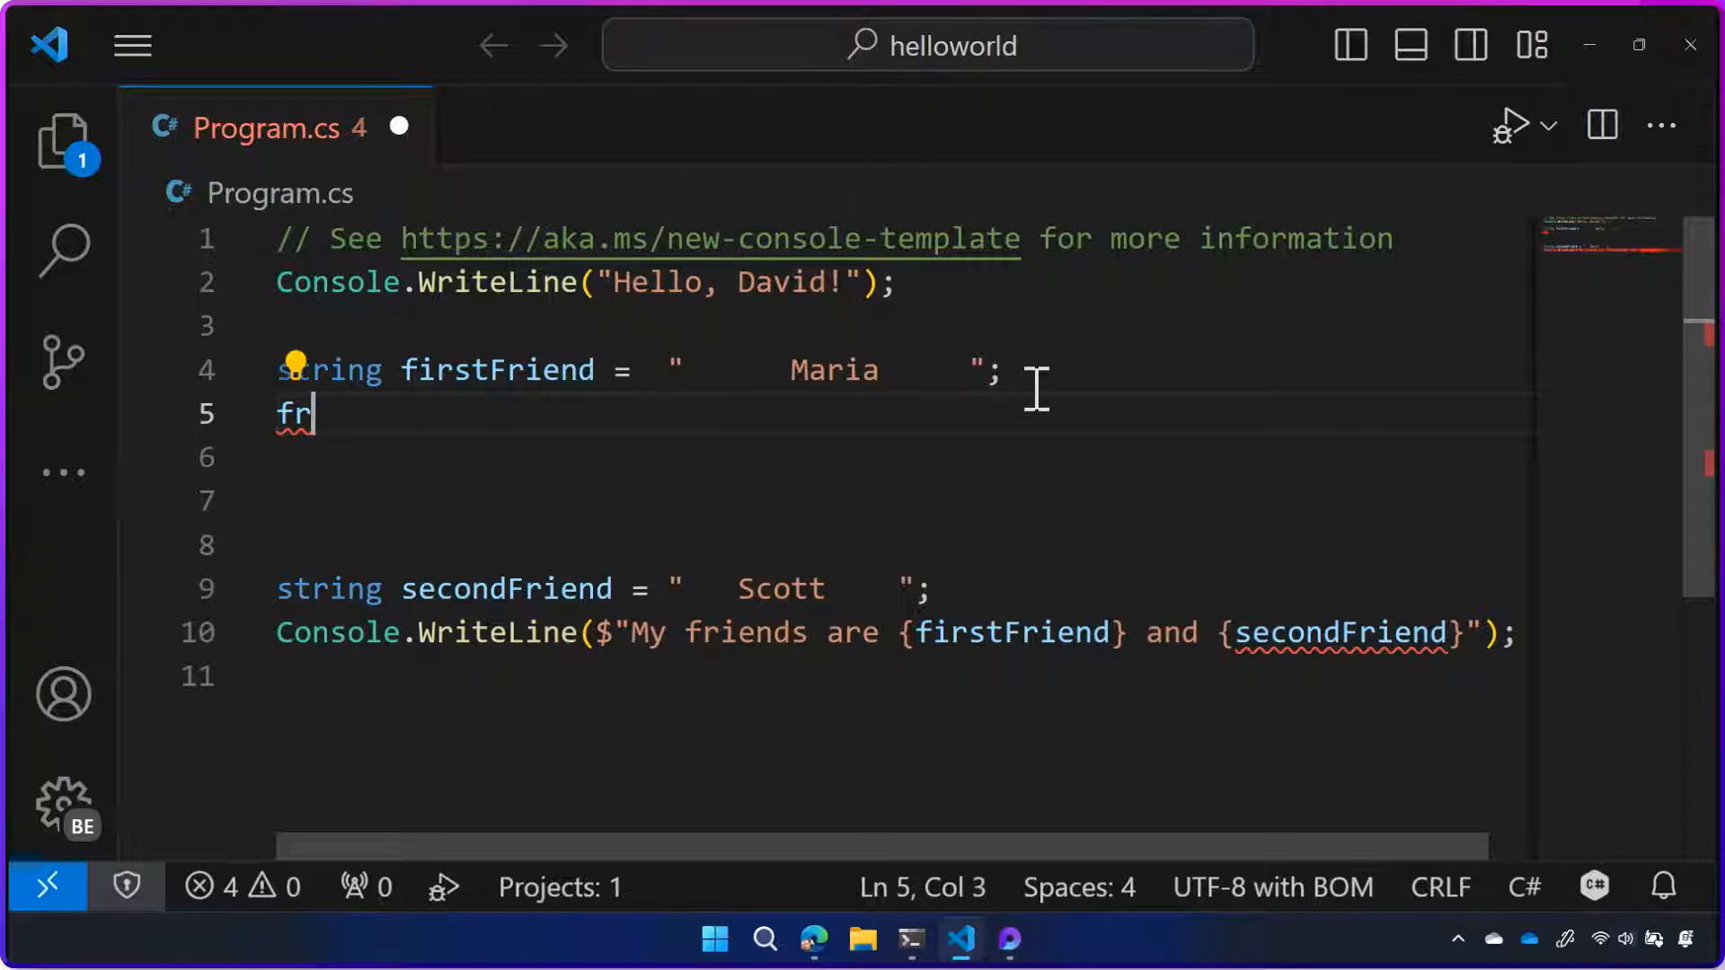
text(i)
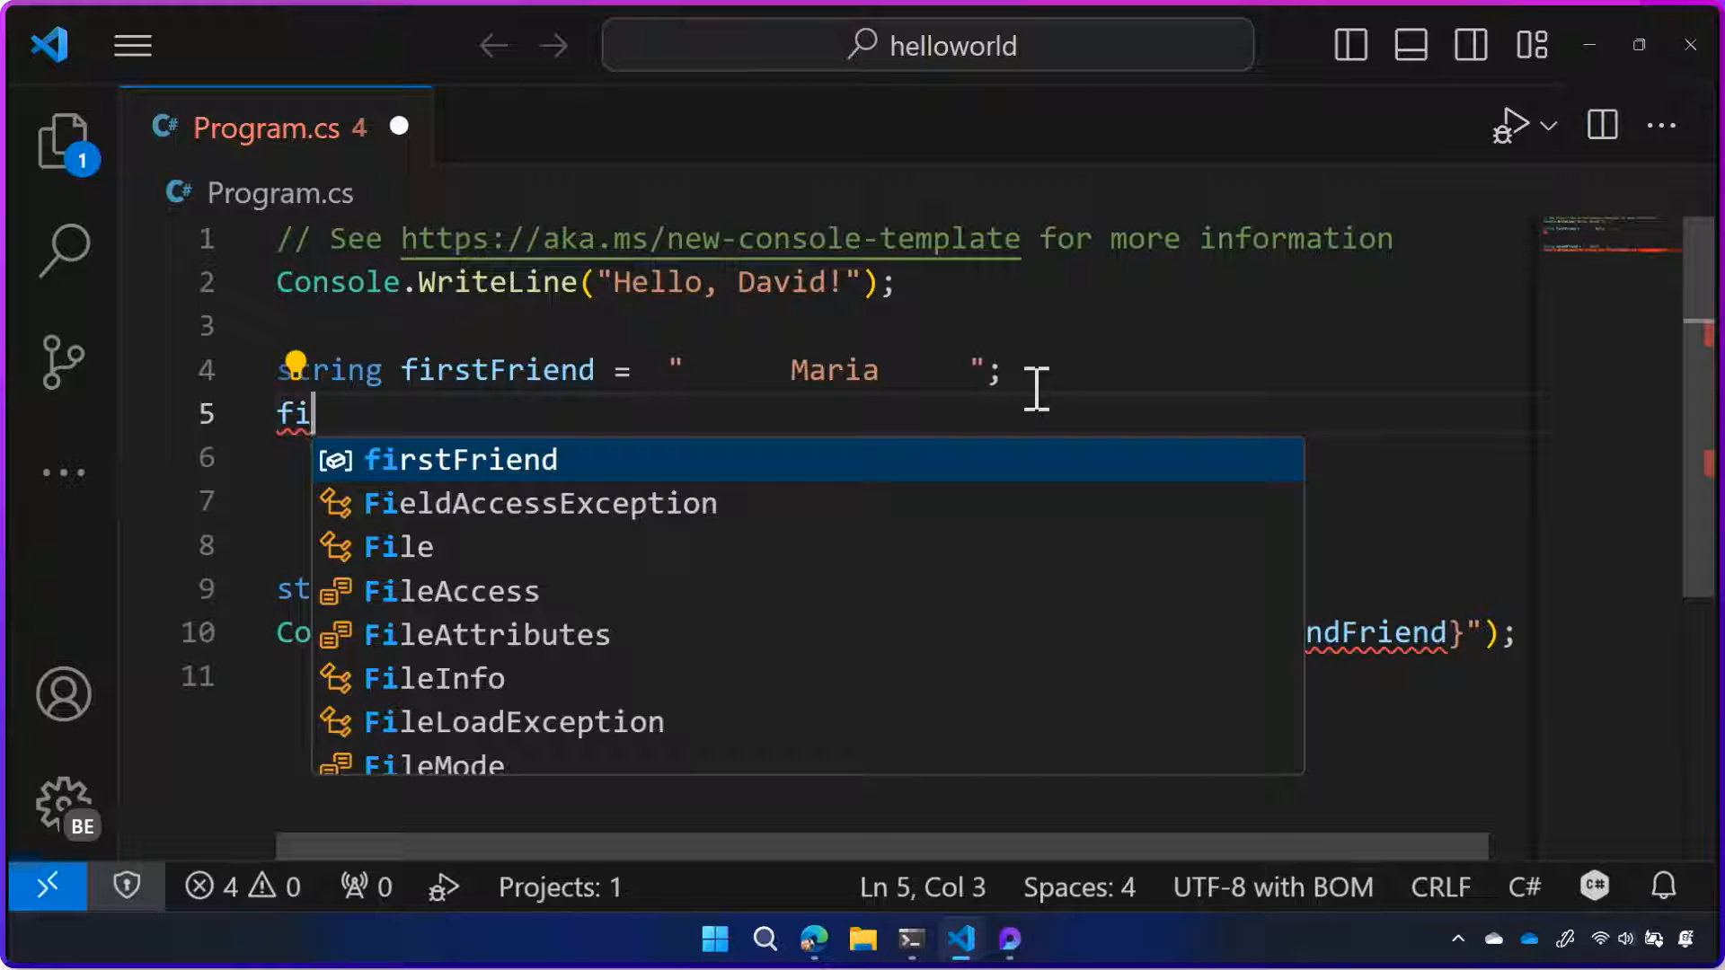
mouse_move(823, 478)
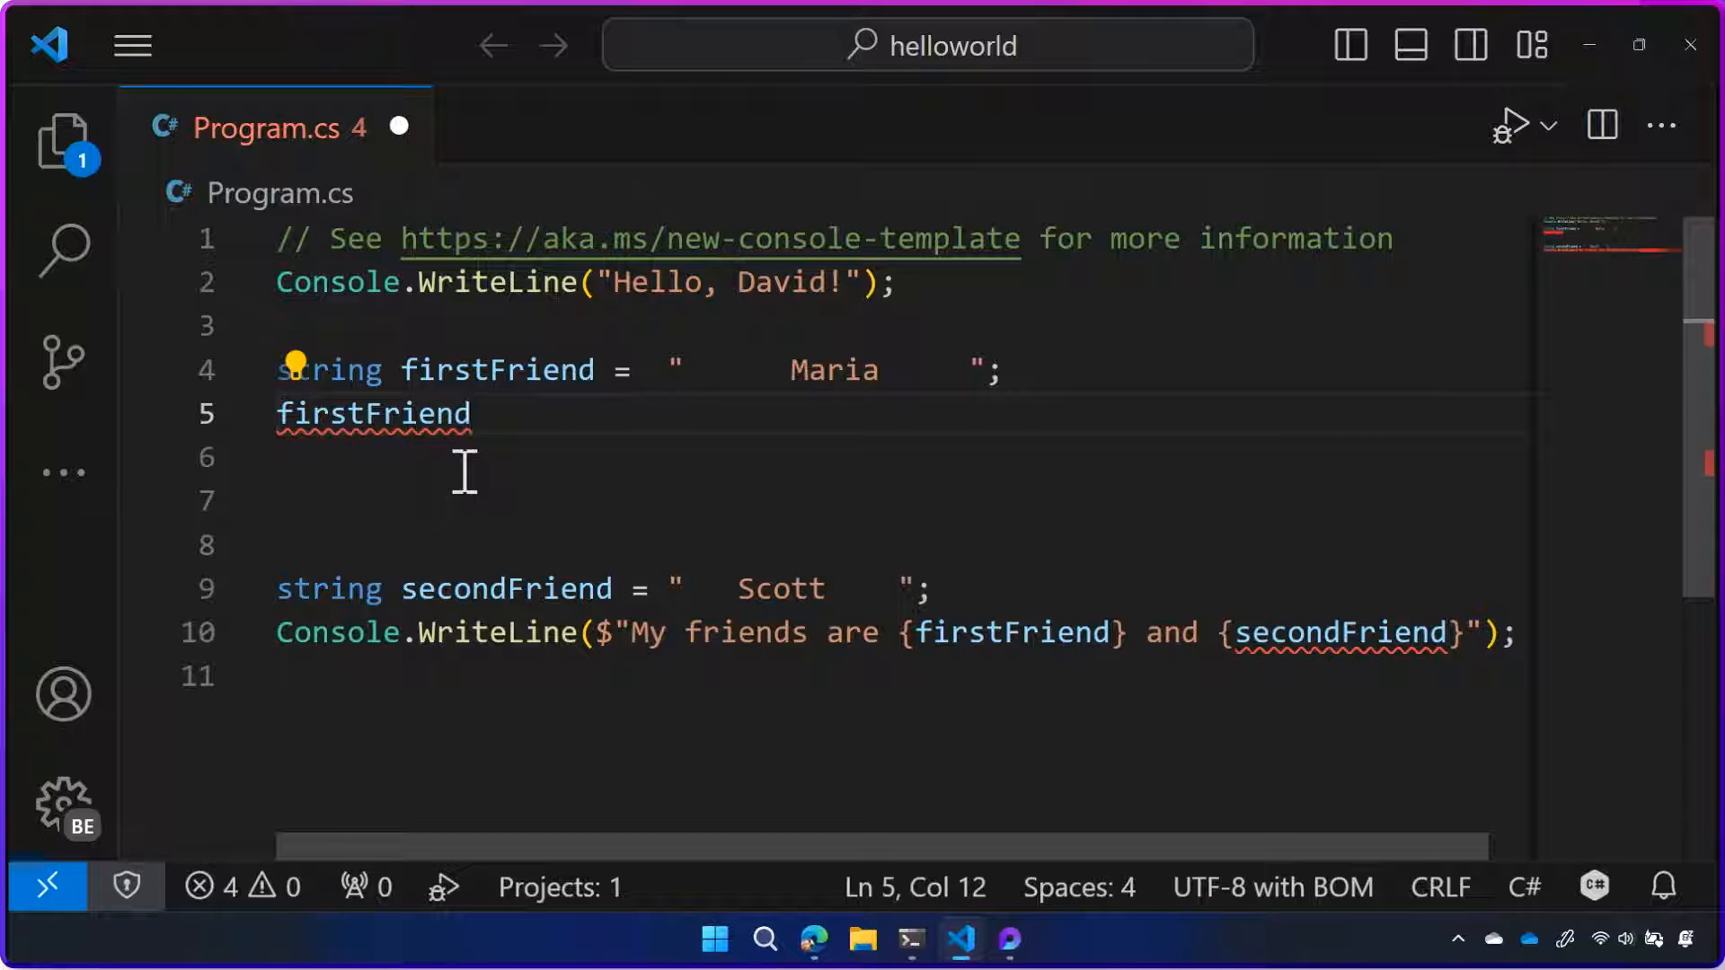
text(=)
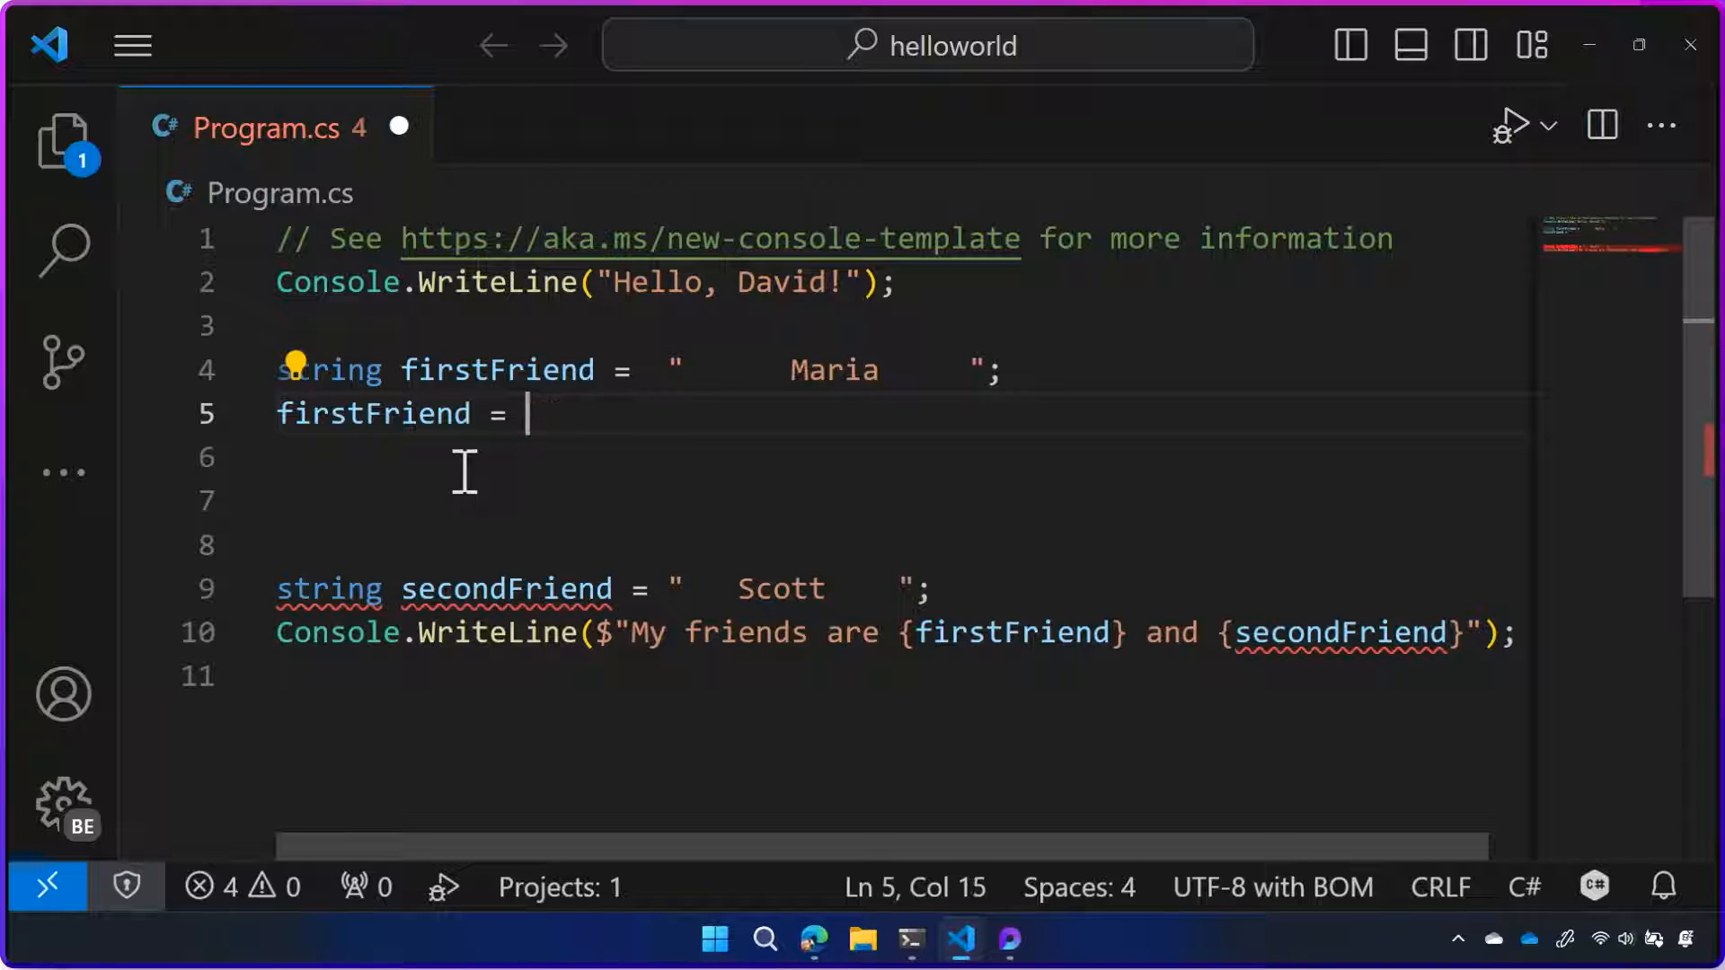
text(firstFriend.)
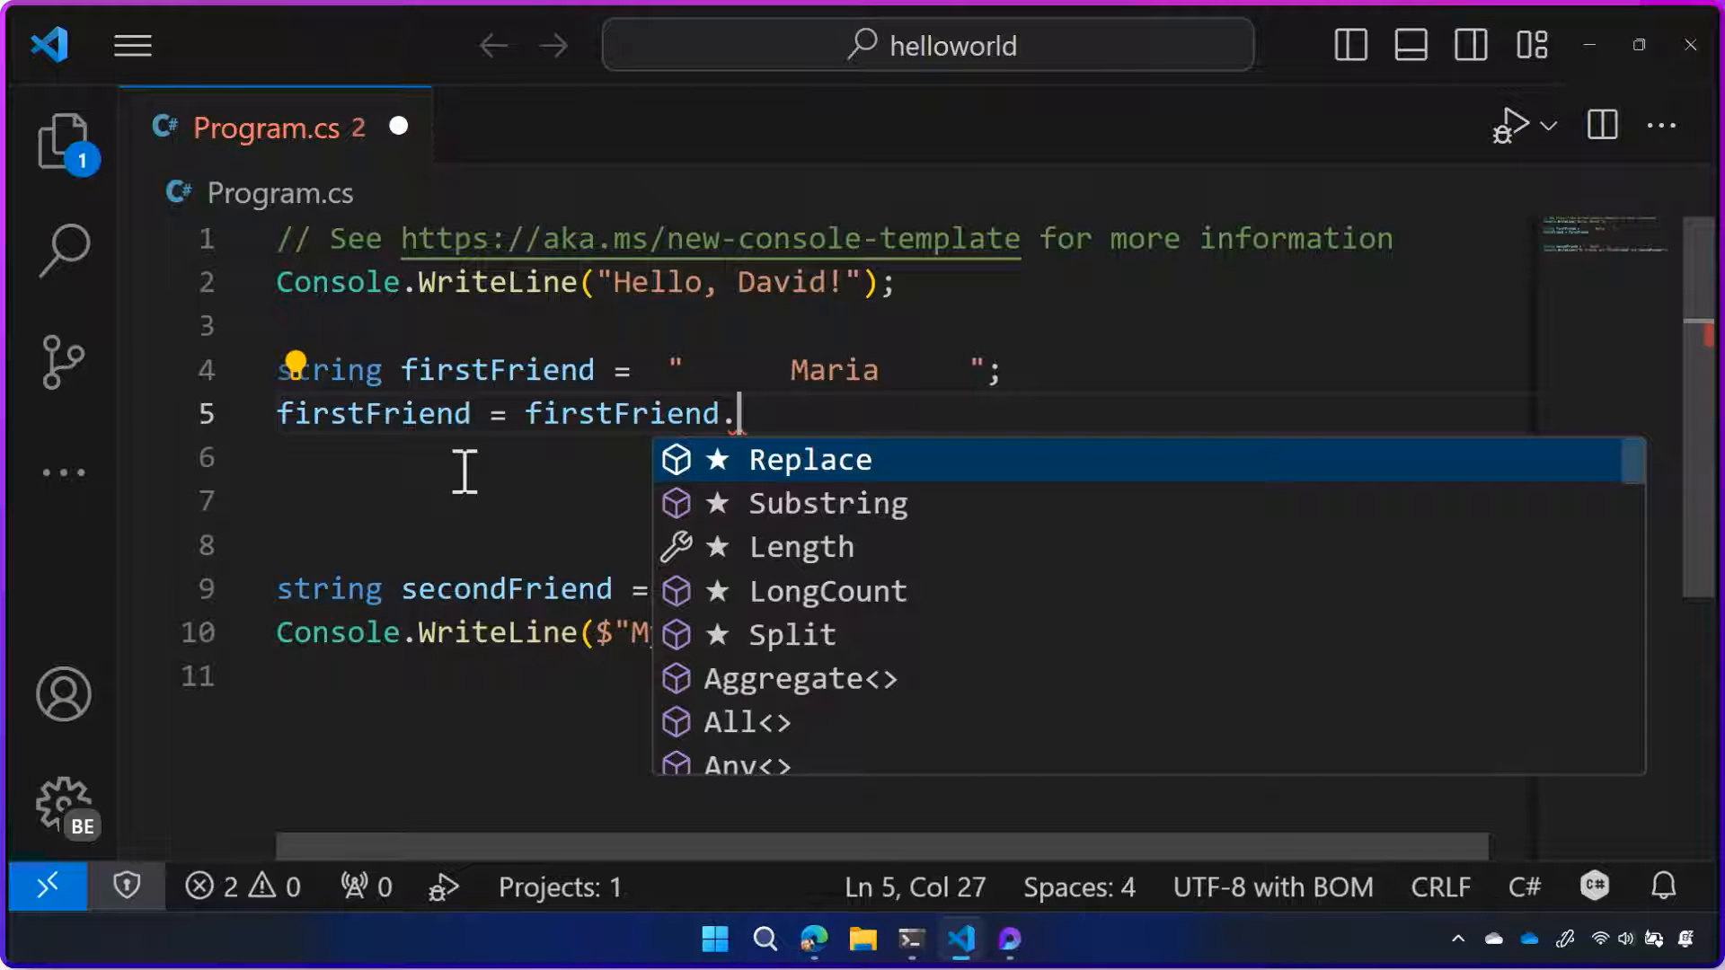
text(trim)
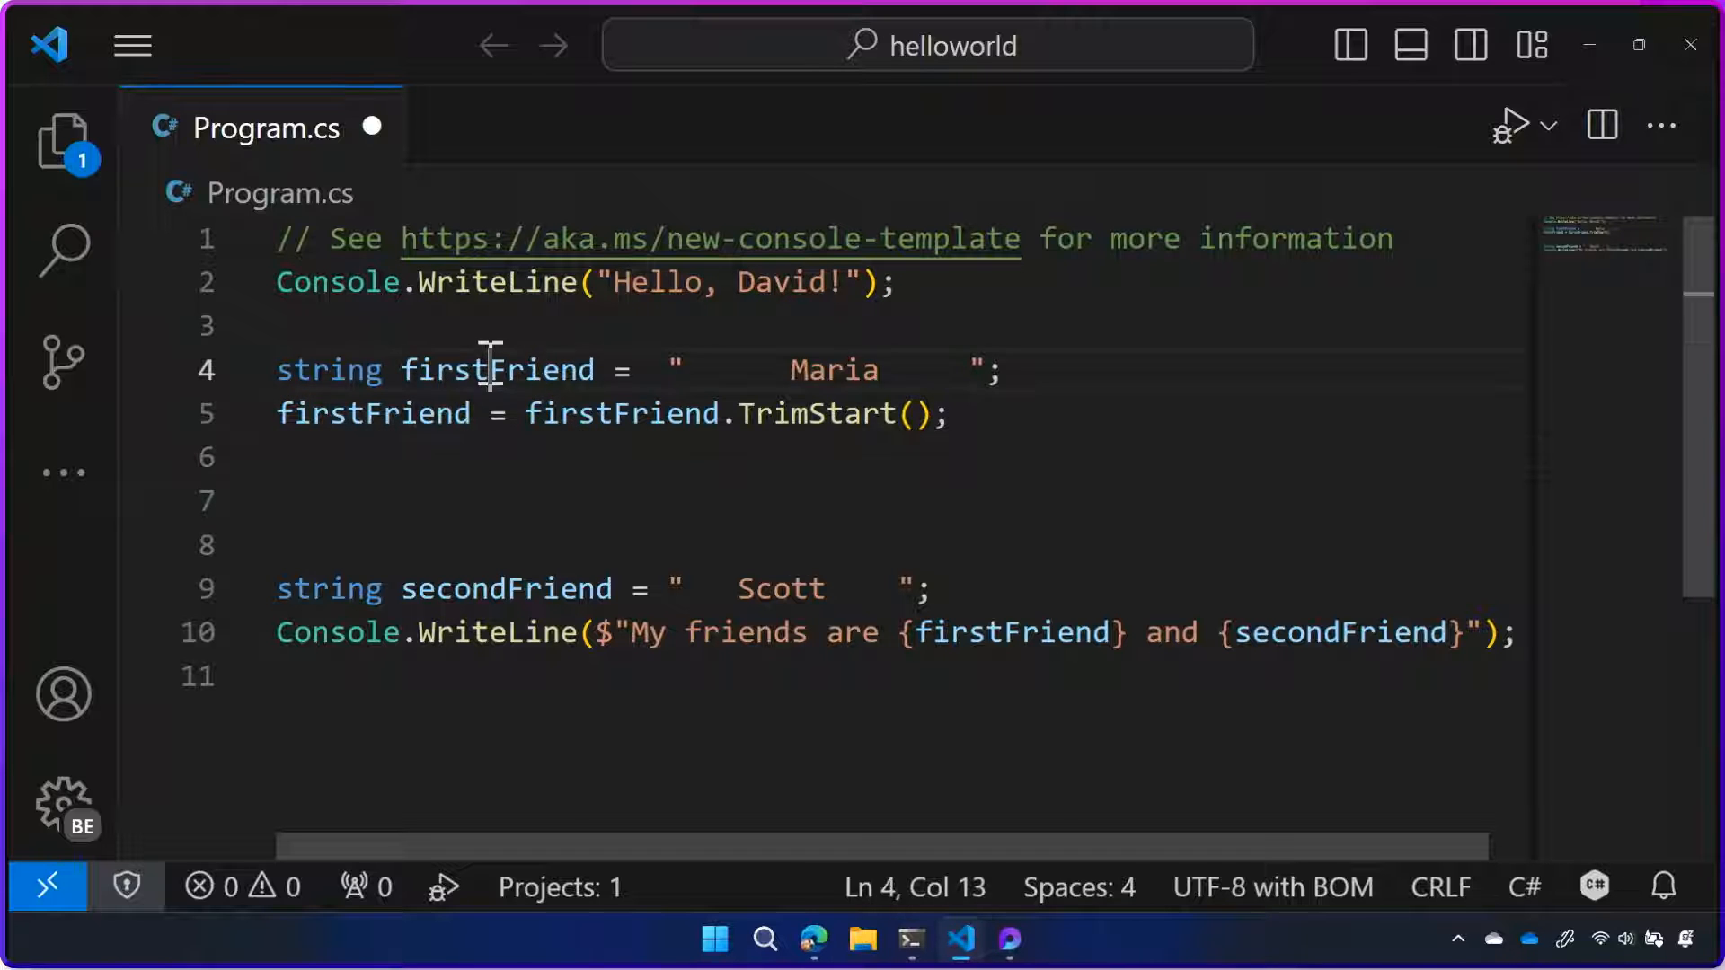
click(522, 457)
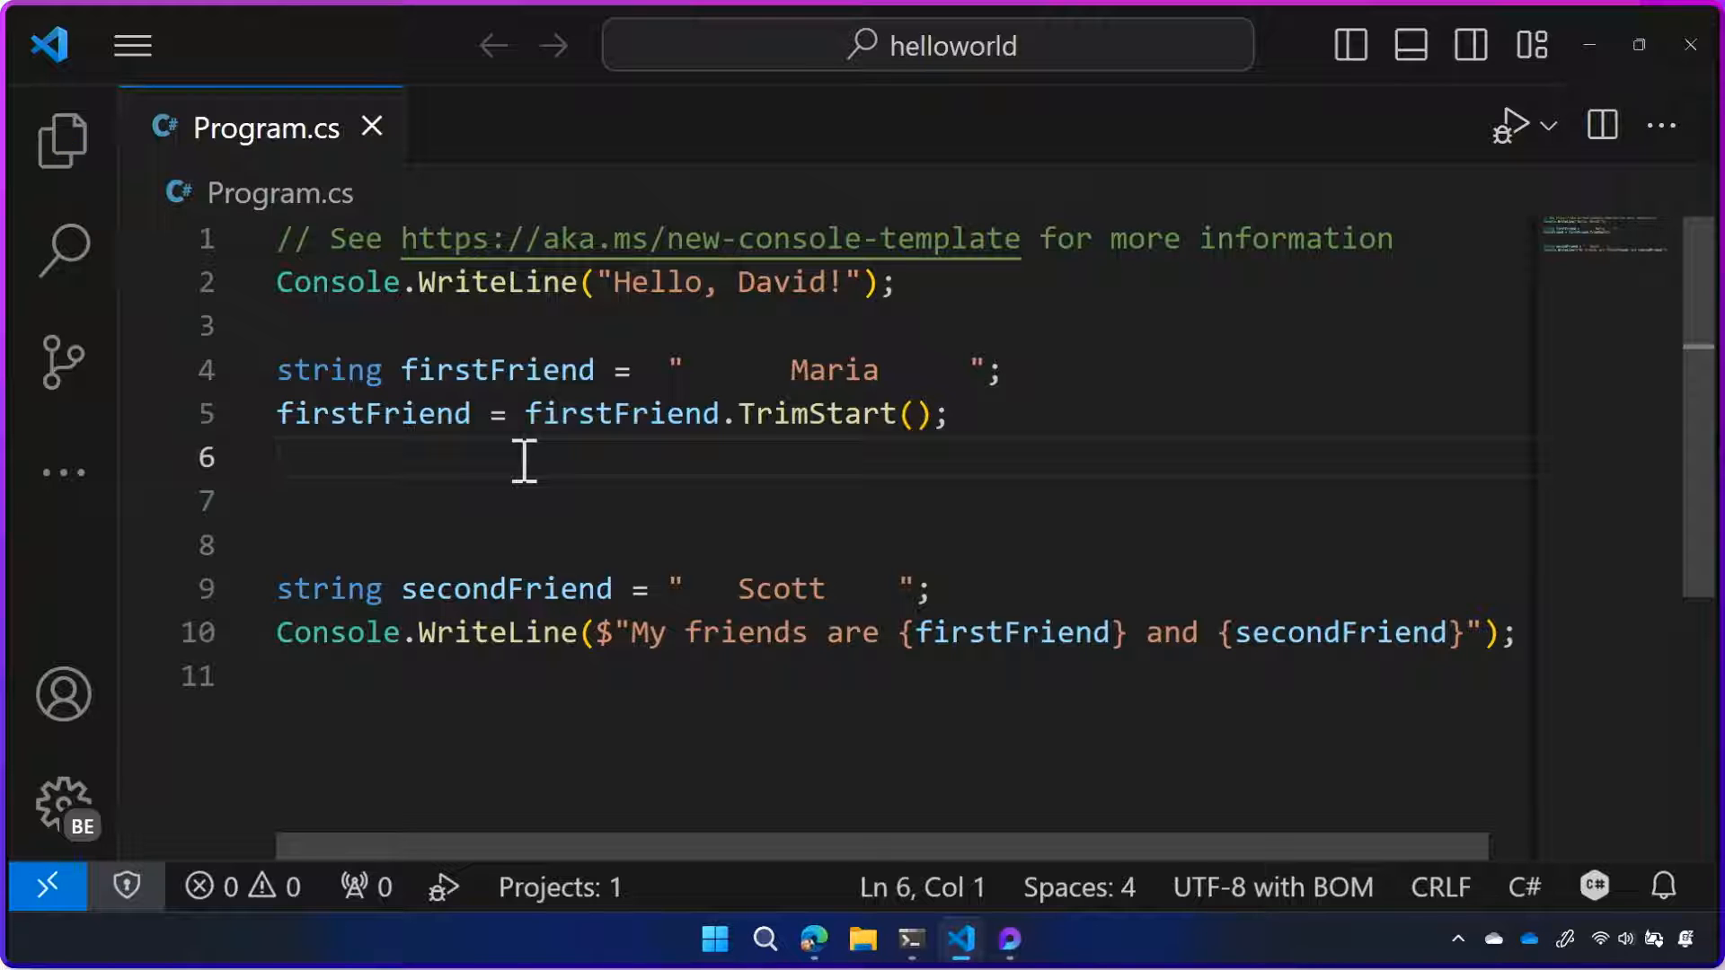
mouse_move(785, 370)
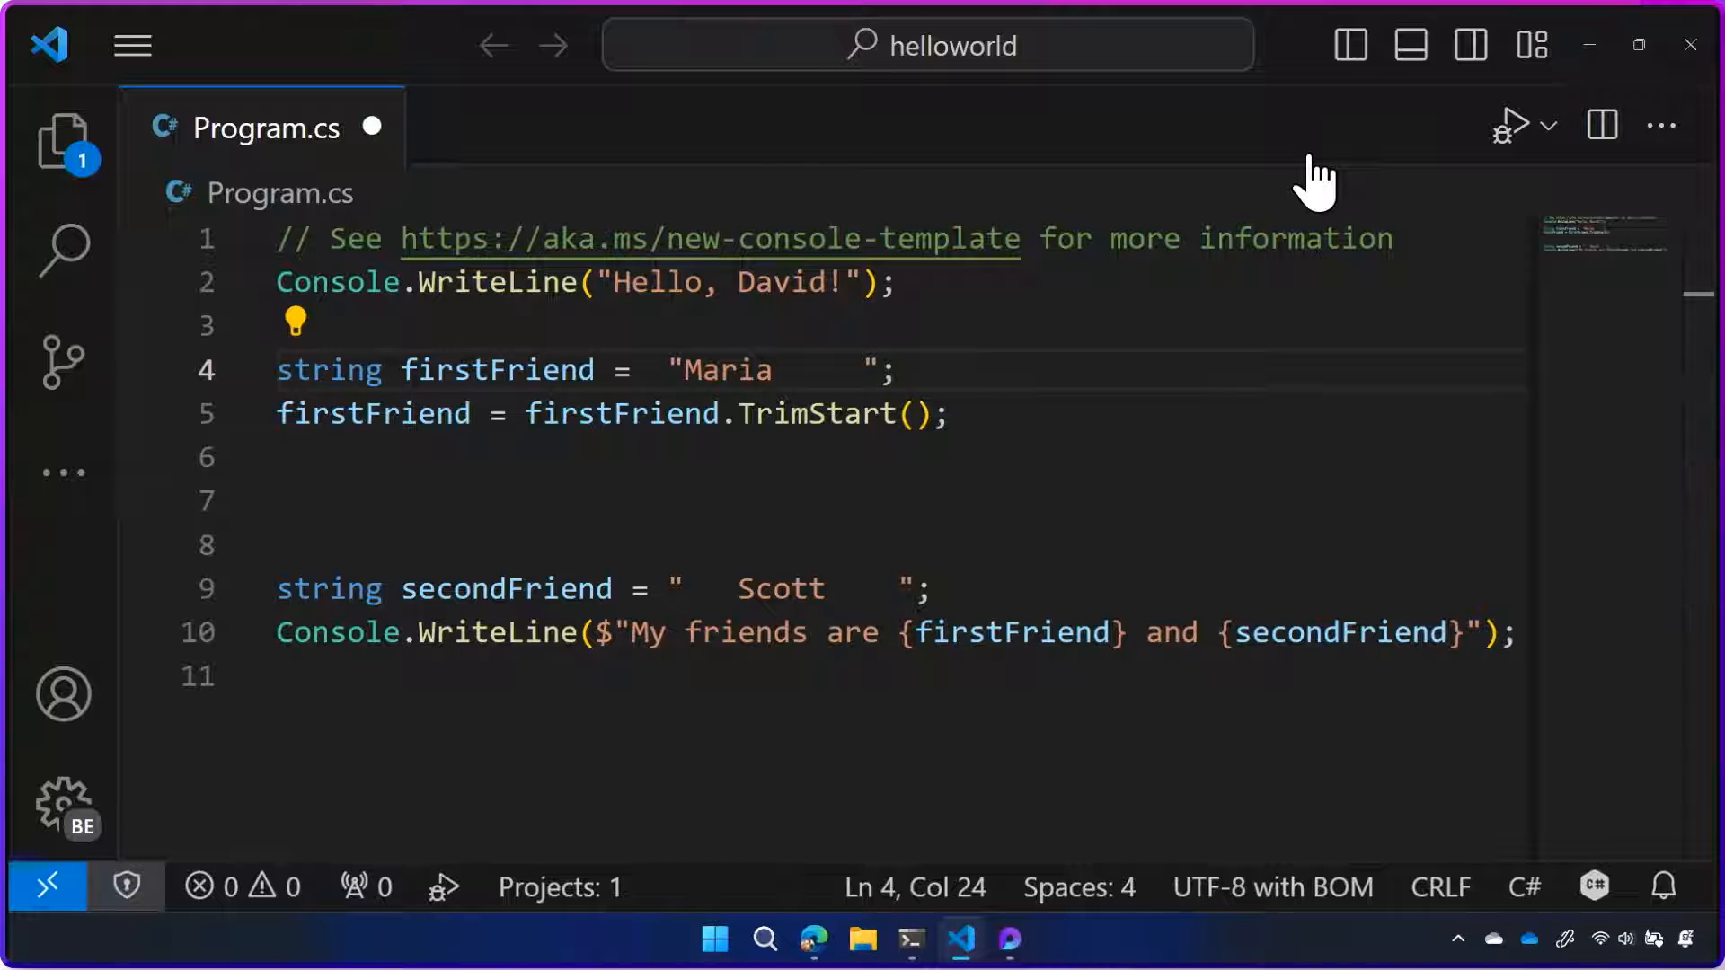
drag(682, 370, 790, 370)
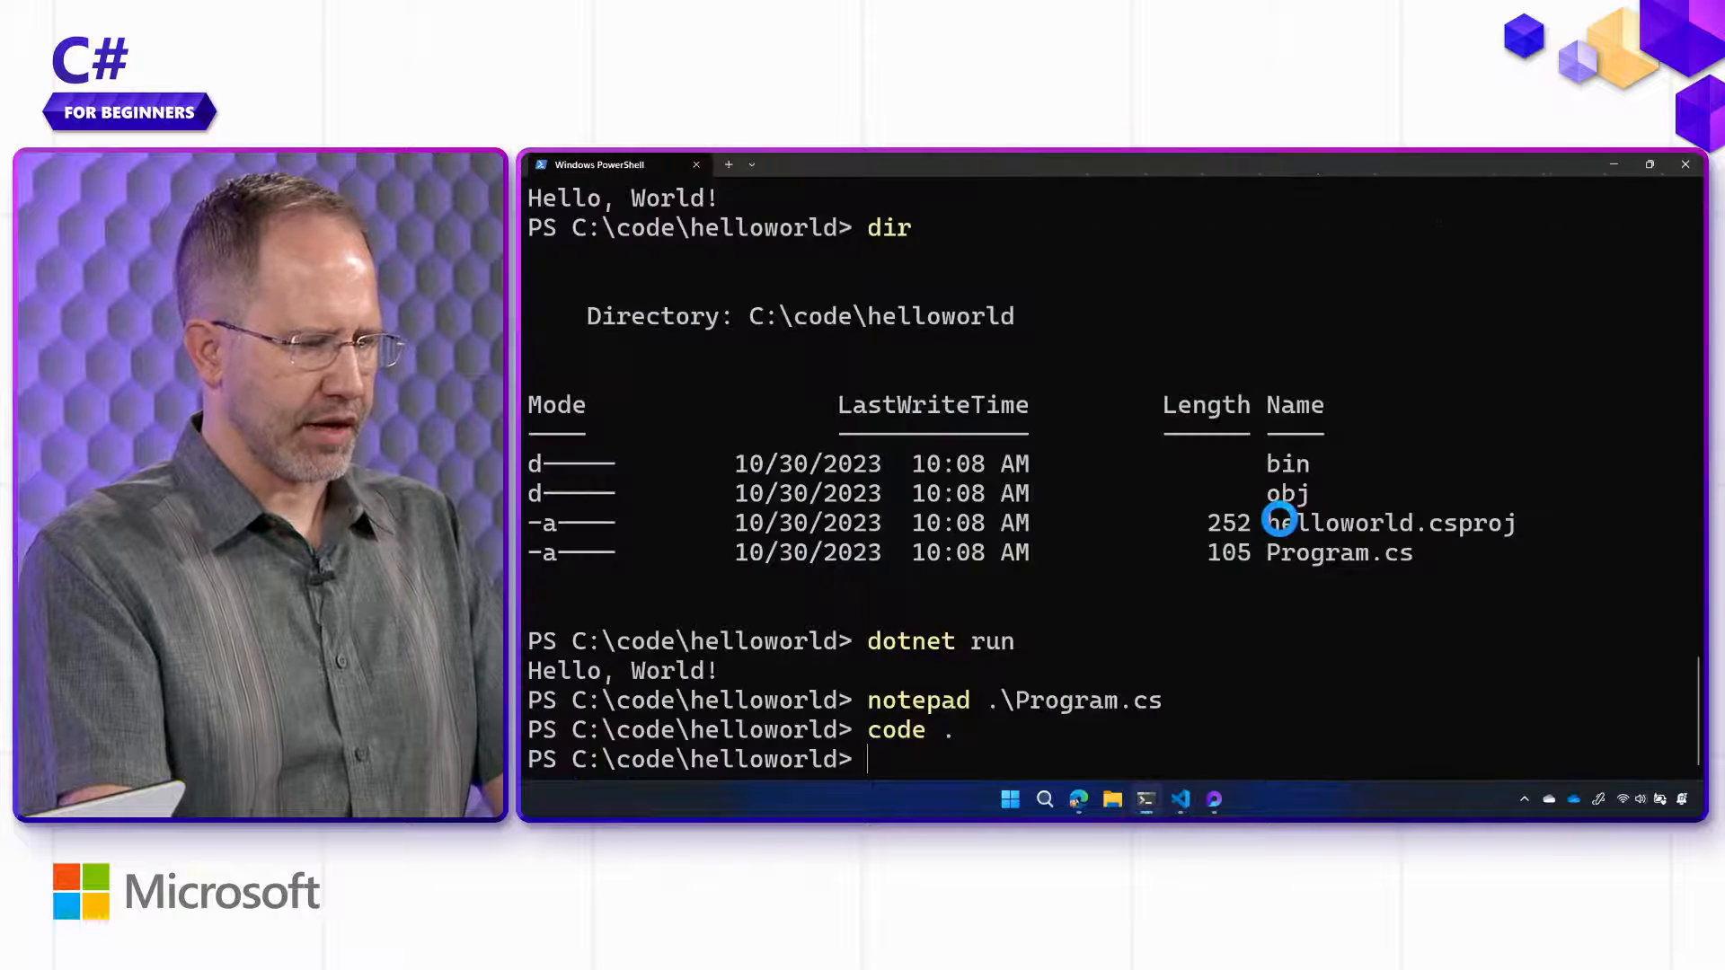
Start dotnet run in PowerShell to see Maria without leading spaces
text(dotnet run)
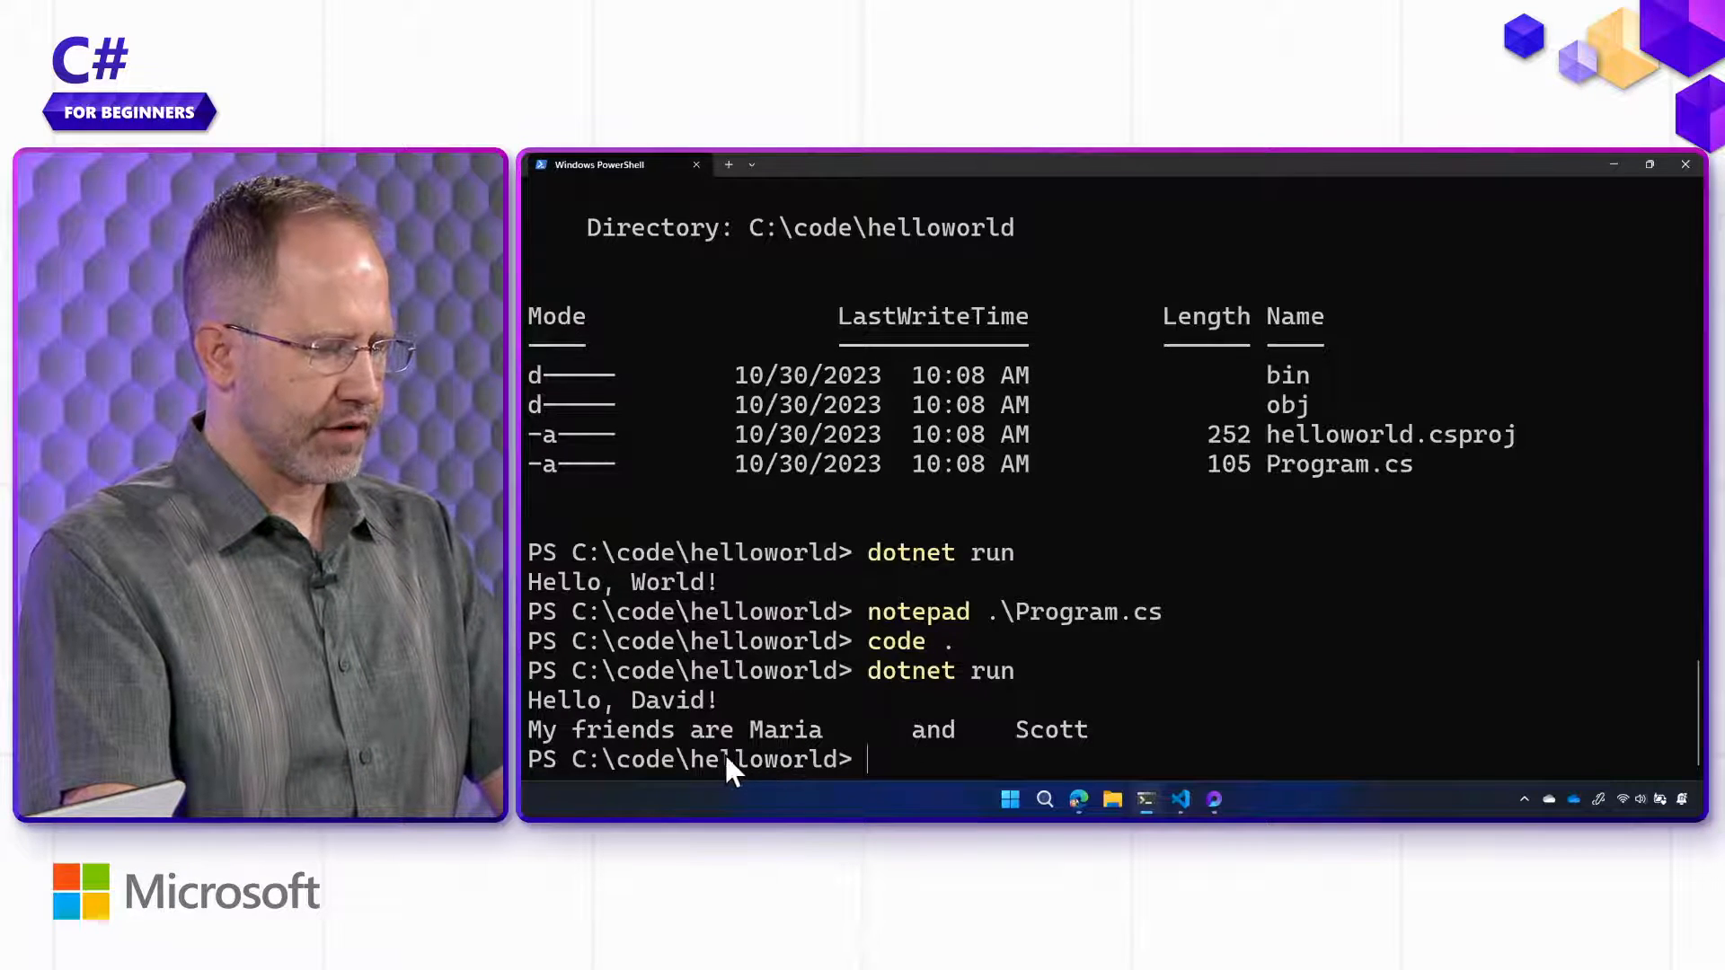
mouse_move(762, 629)
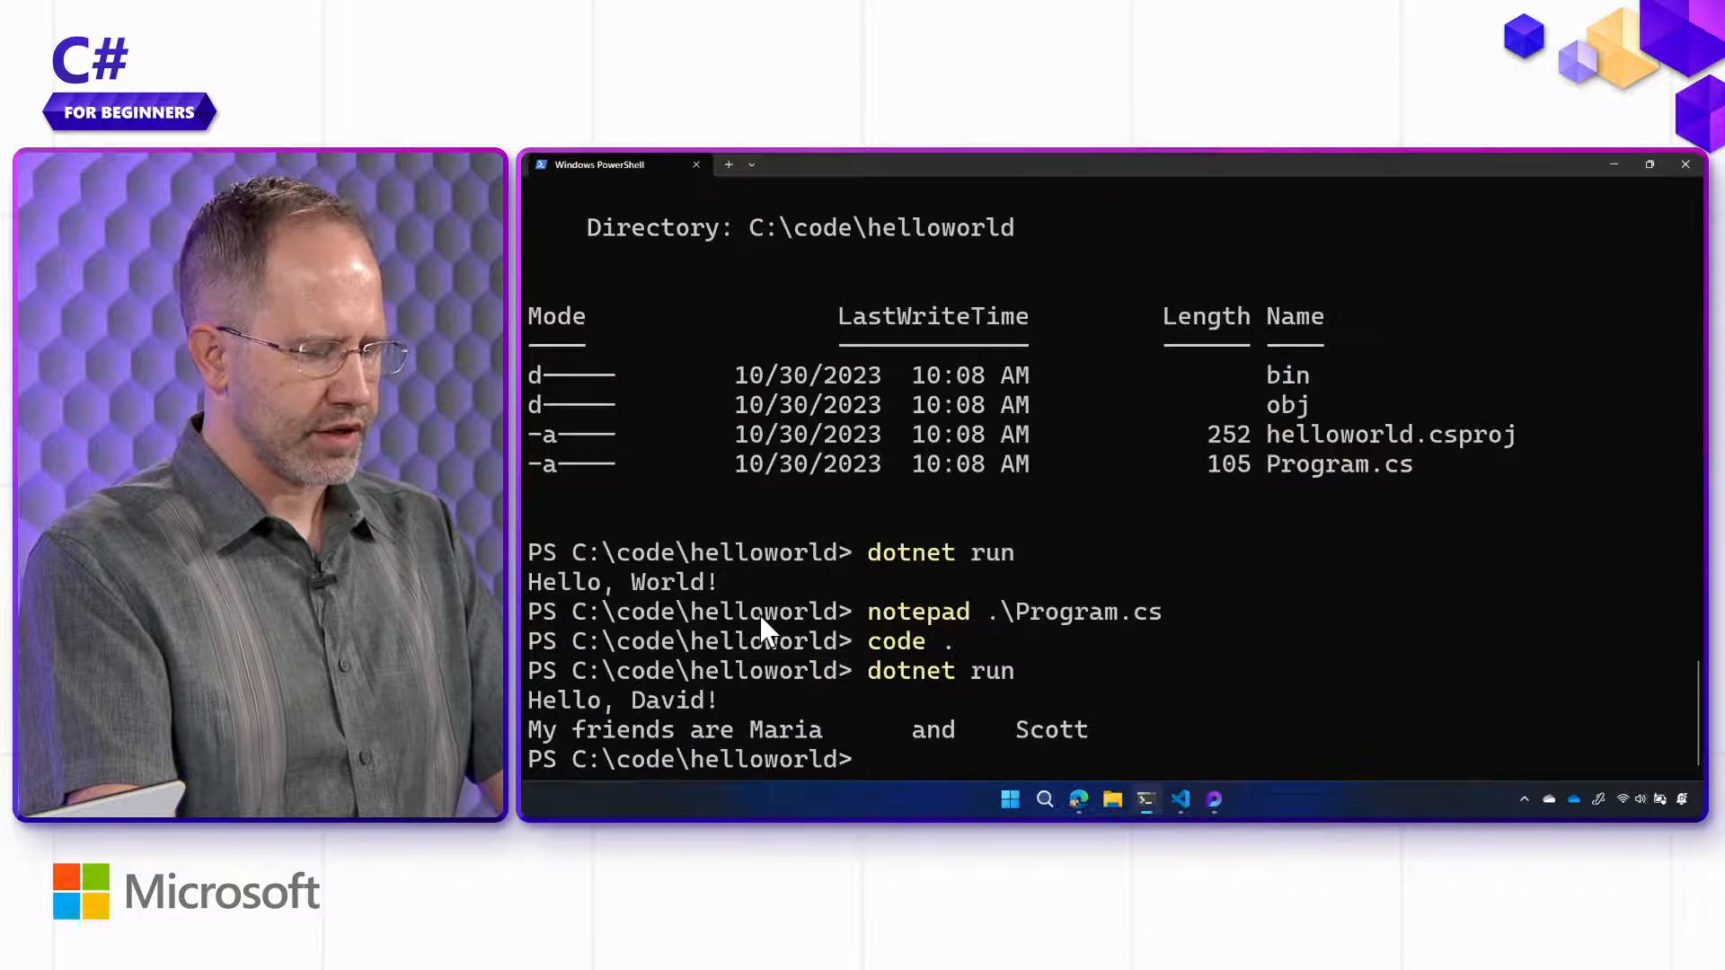
Use Trim() for firstFriend and append .Trim to secondFriend in the message
click(1181, 799)
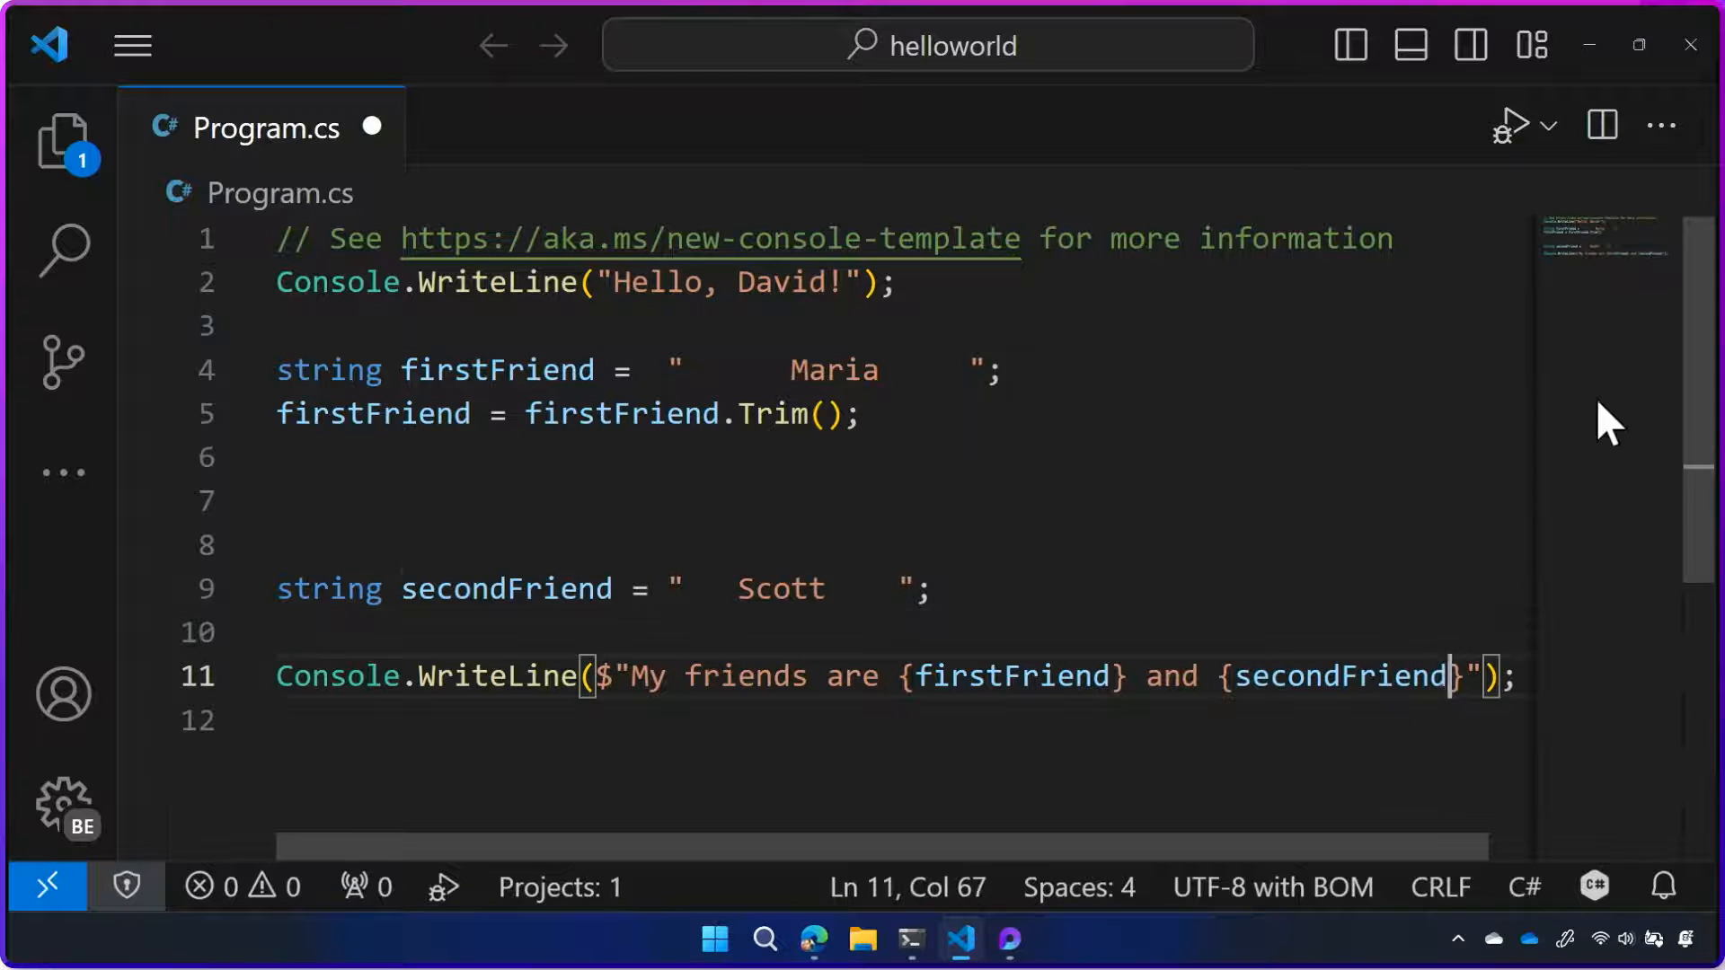
text(.Trim)
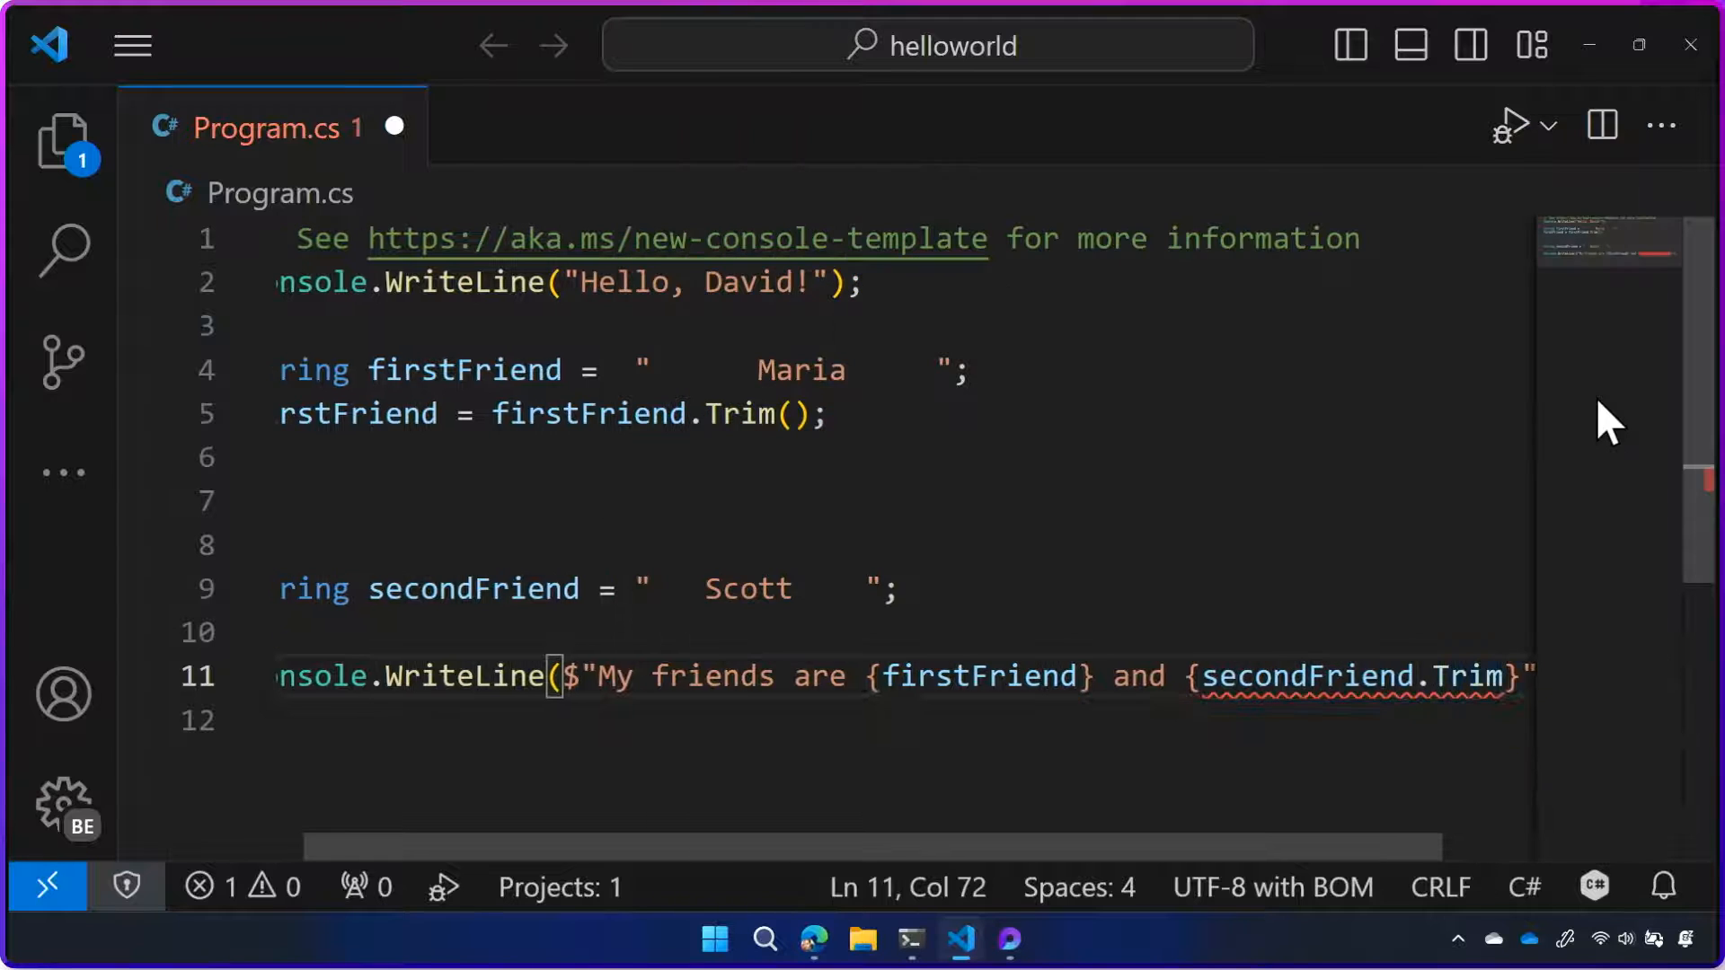